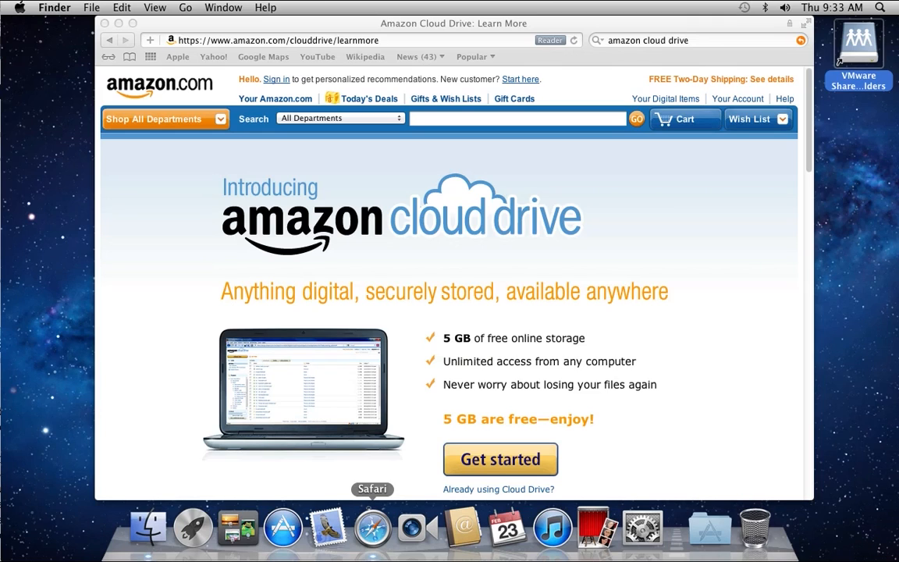
mouse_move(834, 206)
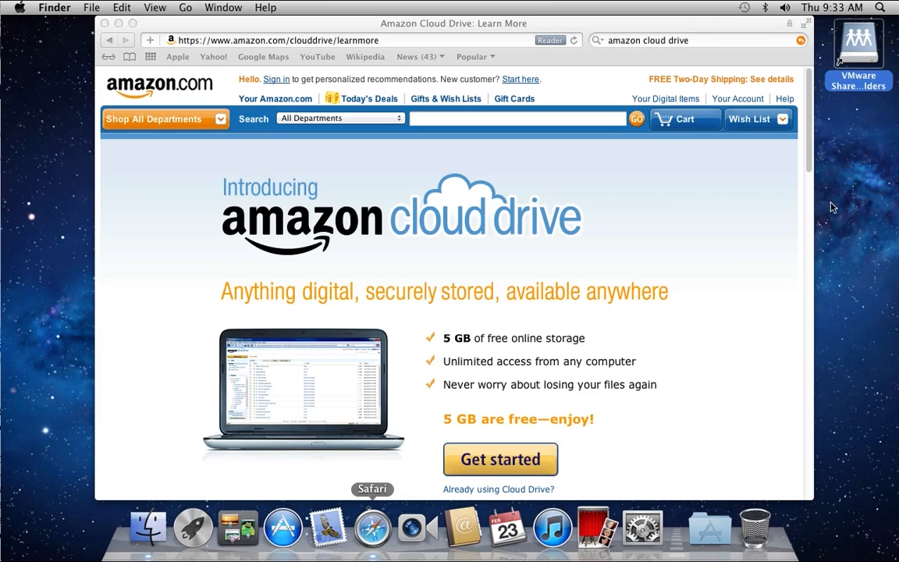
mouse_move(858, 206)
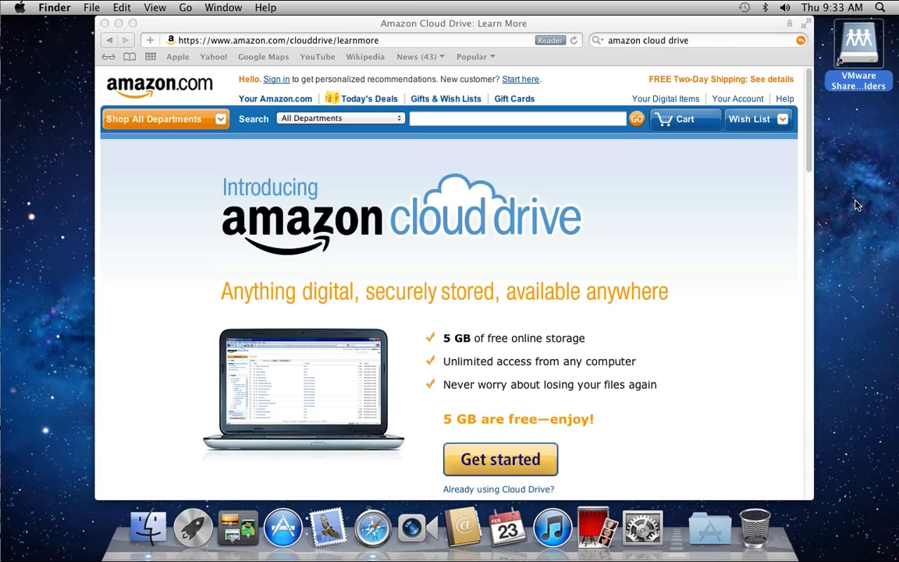
mouse_move(699, 181)
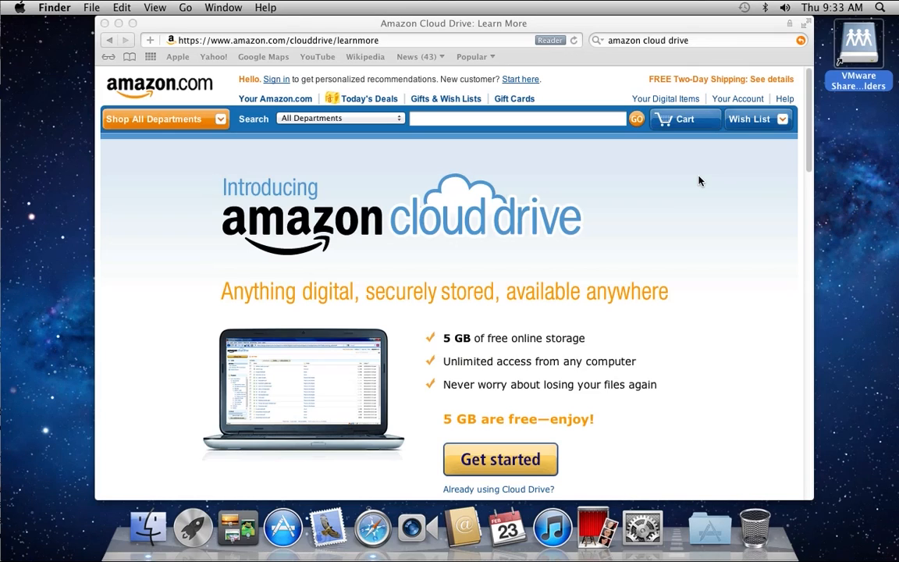
mouse_move(633, 165)
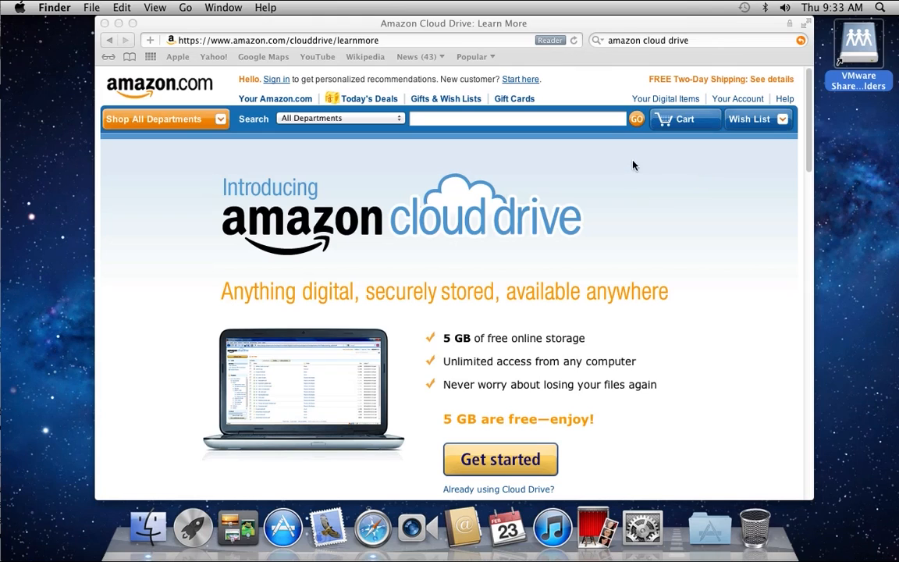
mouse_move(599, 445)
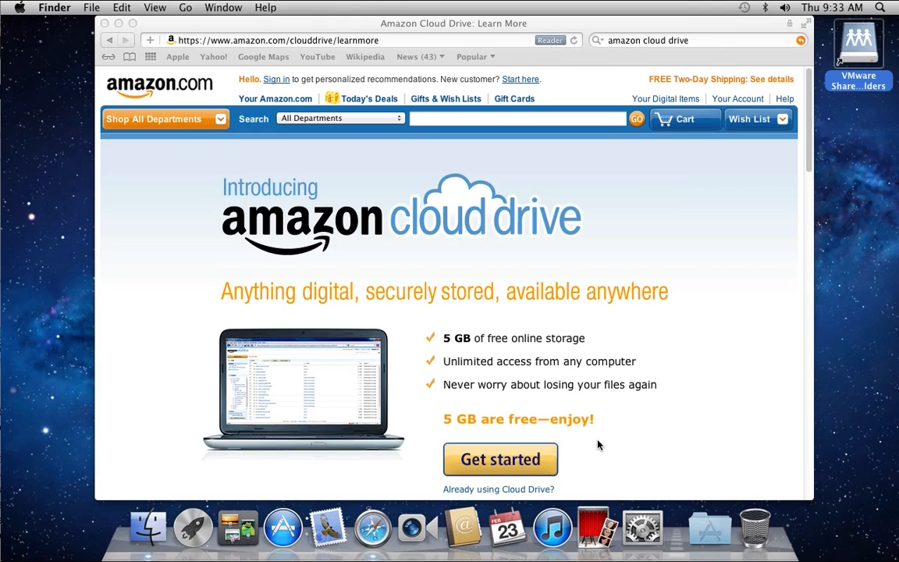
mouse_move(499, 459)
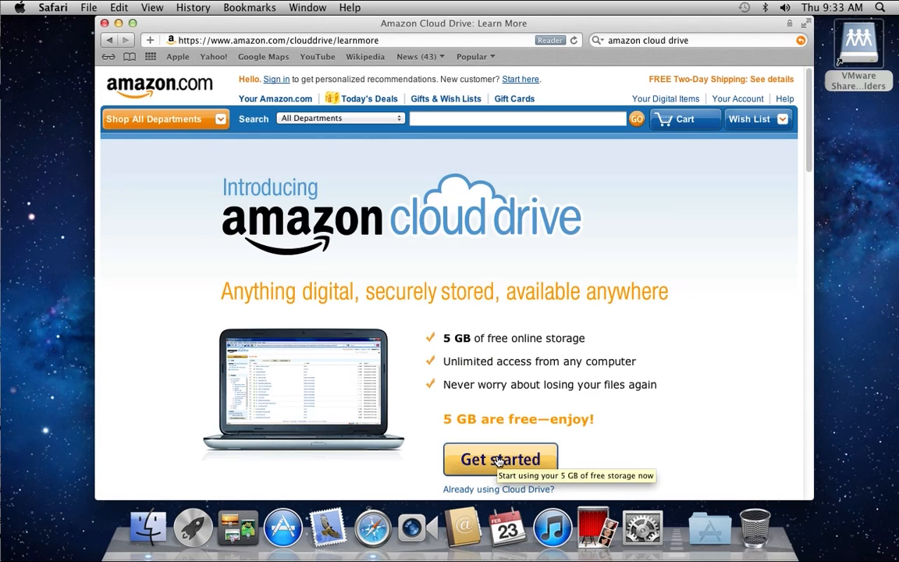
mouse_move(546, 274)
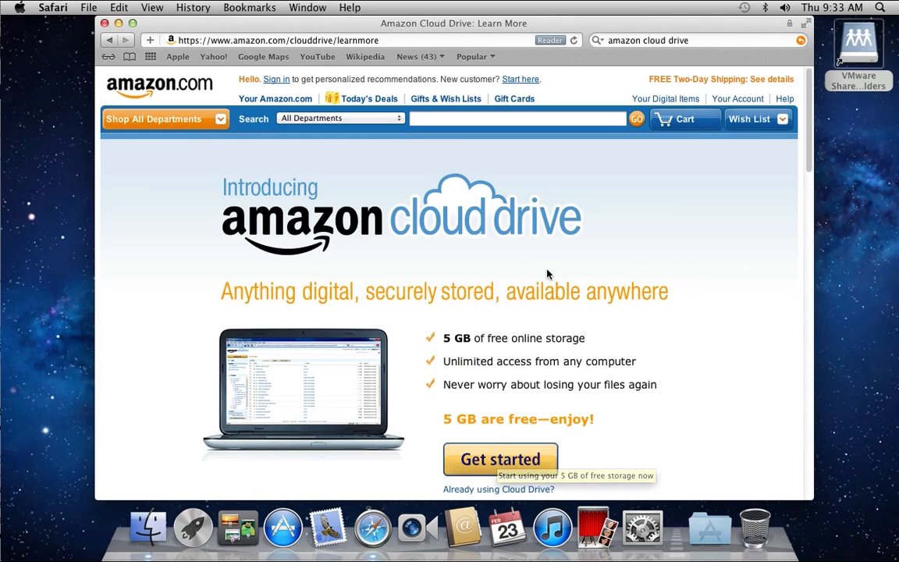
mouse_move(640, 256)
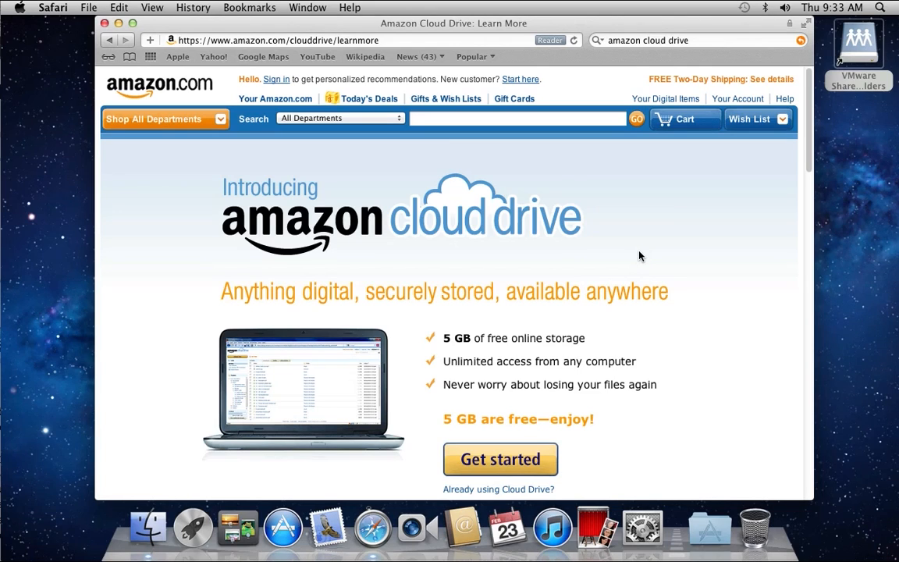
mouse_move(638, 245)
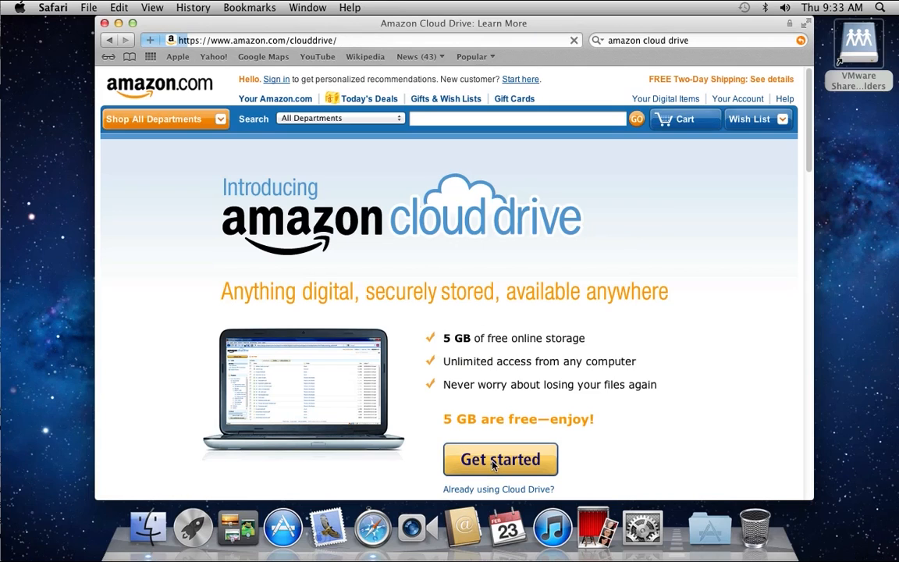
- Get started with the free storage offer and sign in with the Amazon account e-mail and password
left_click(500, 459)
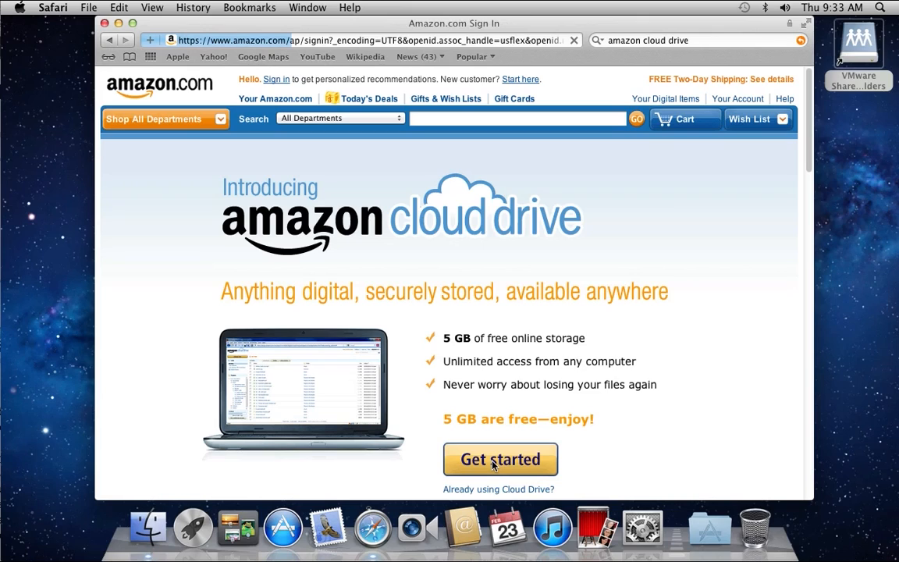
left_click(500, 459)
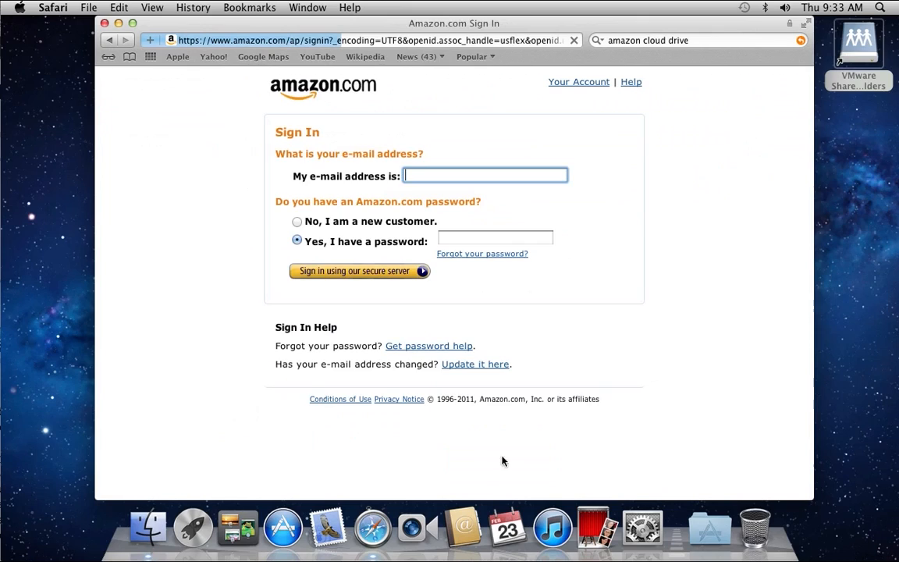
left_click(353, 271)
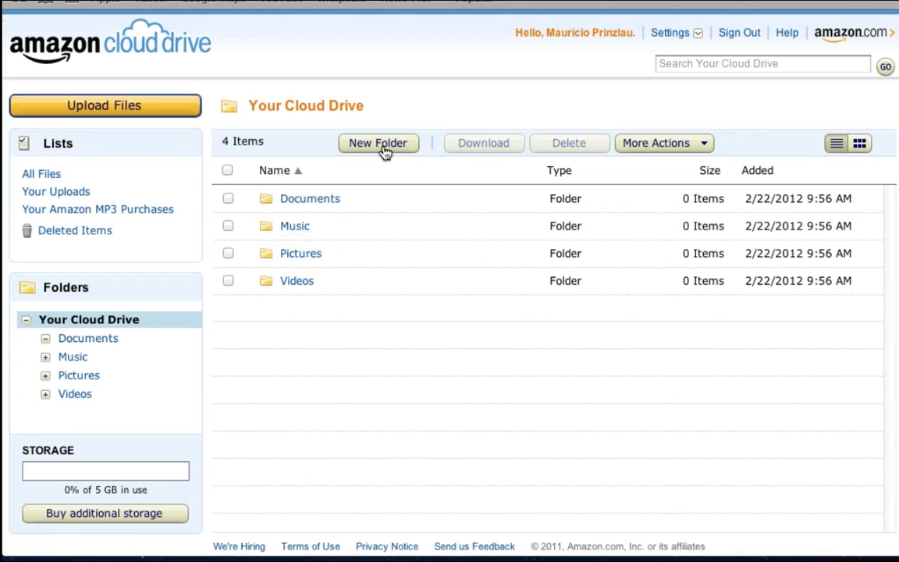
- Create a new root folder named 'Test Files' next to Documents, Music, Pictures and Videos
left_click(378, 144)
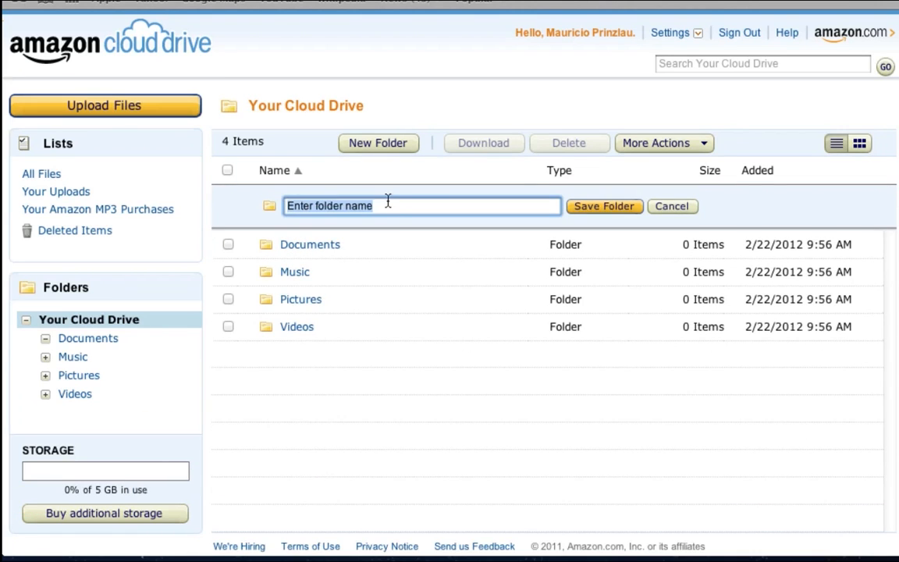
type("Test Files")
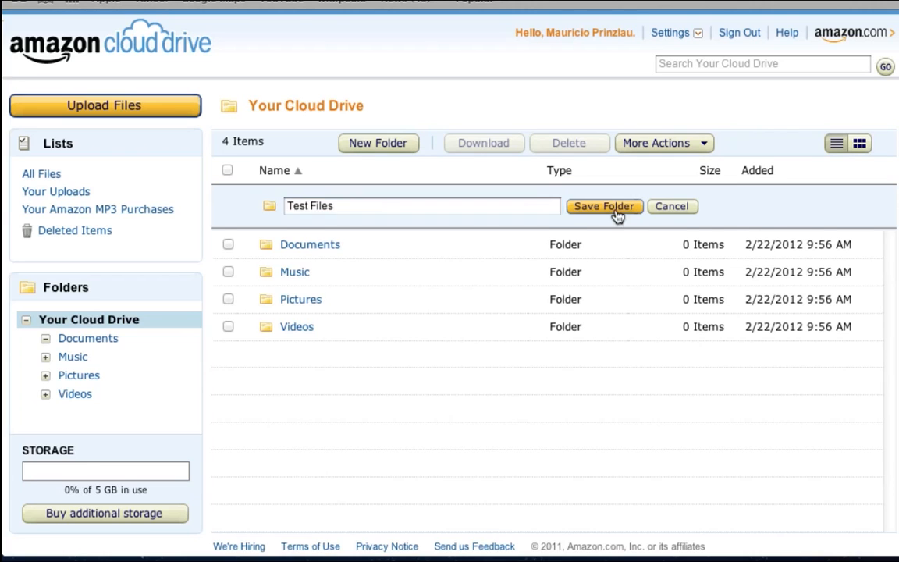
left_click(603, 206)
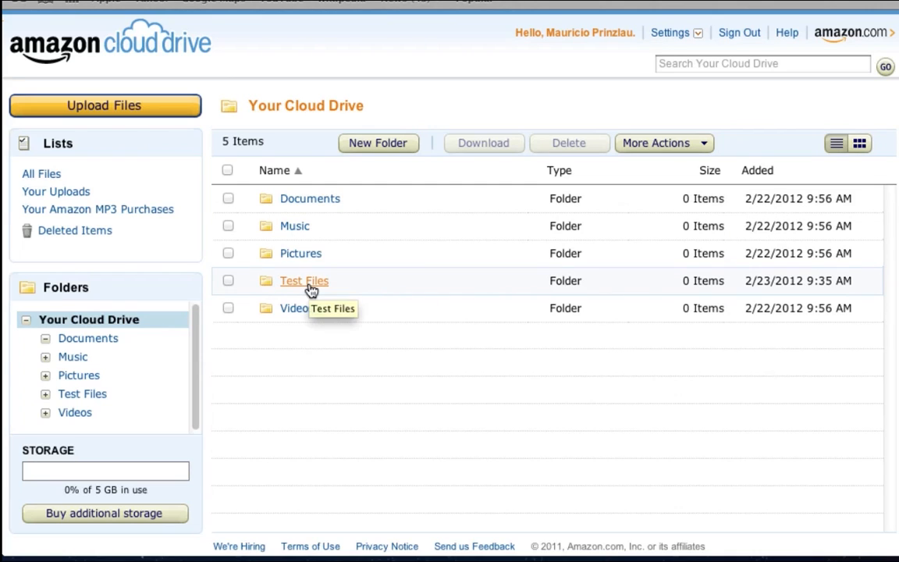
mouse_move(409, 287)
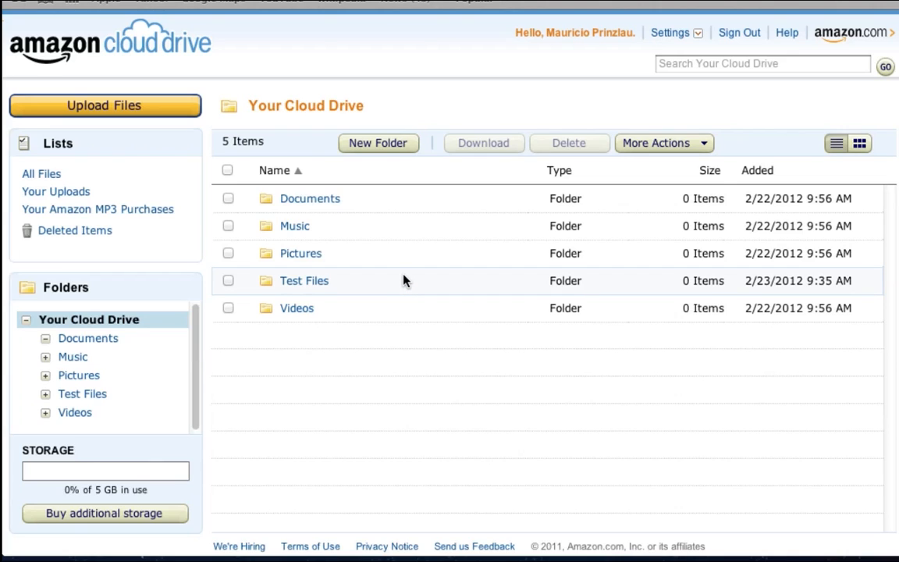
mouse_move(415, 262)
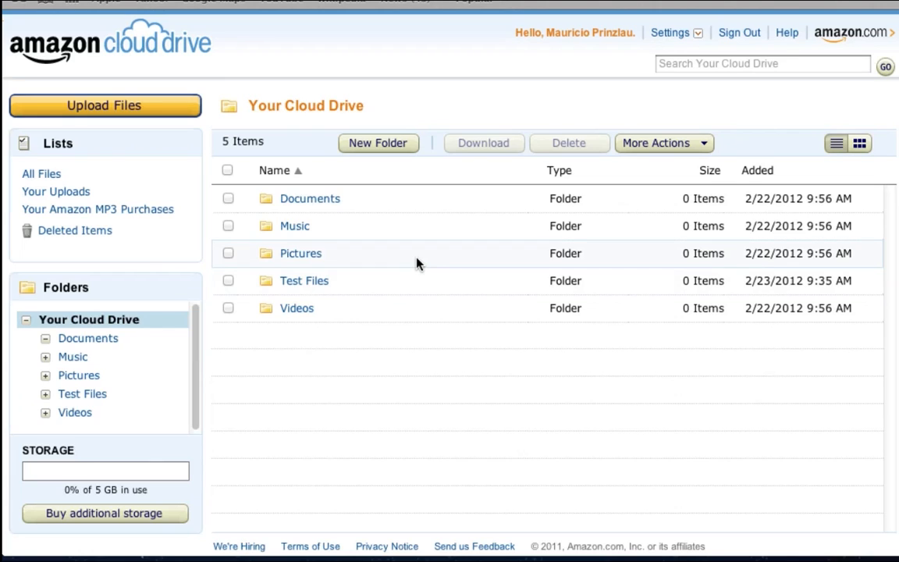
mouse_move(422, 268)
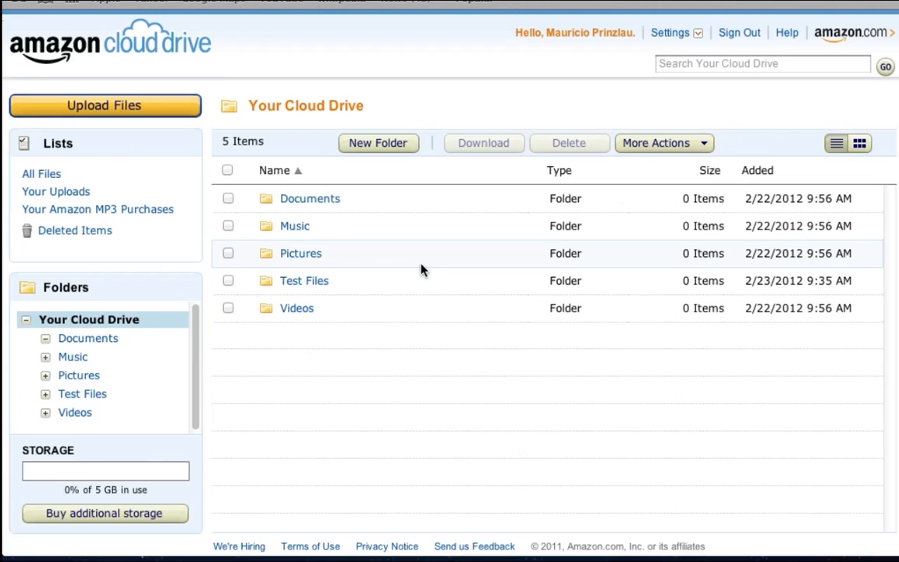
mouse_move(433, 275)
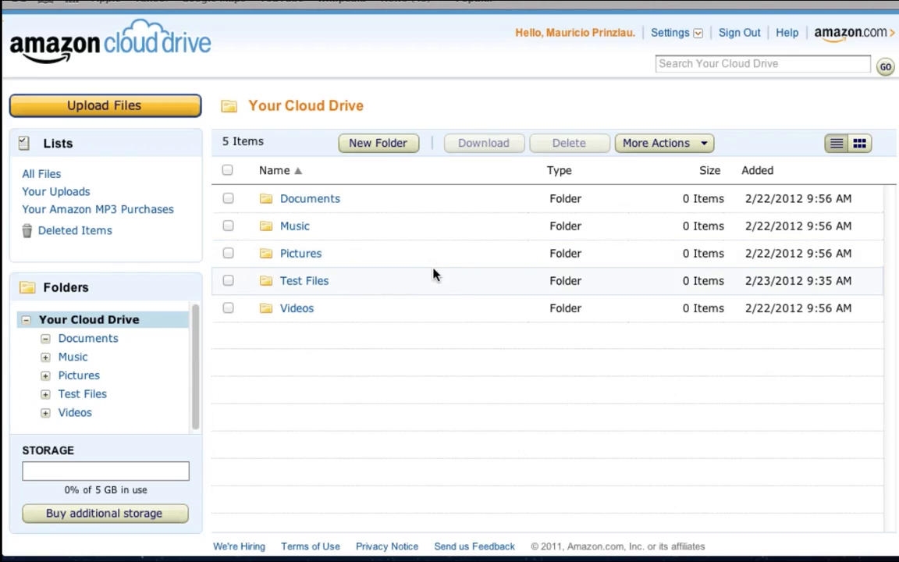
mouse_move(126, 112)
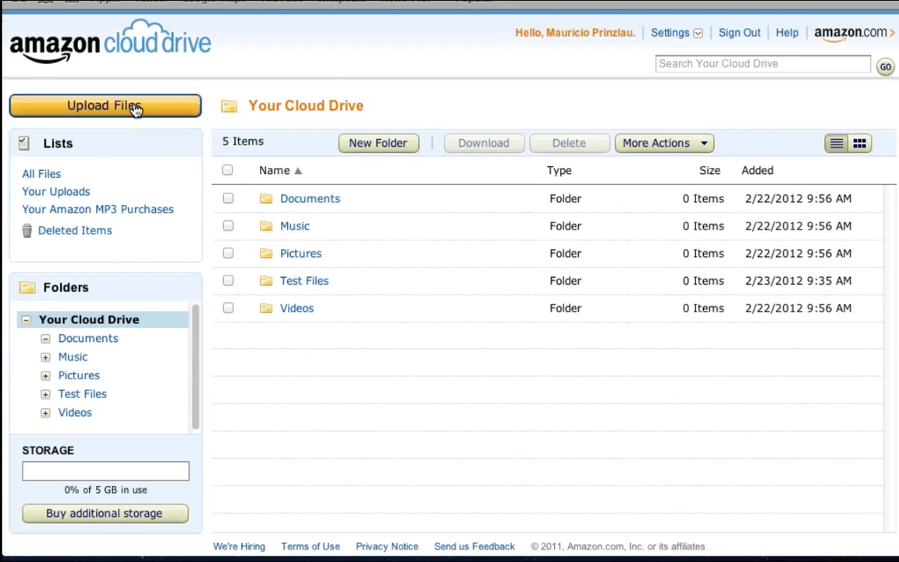
mouse_move(340, 380)
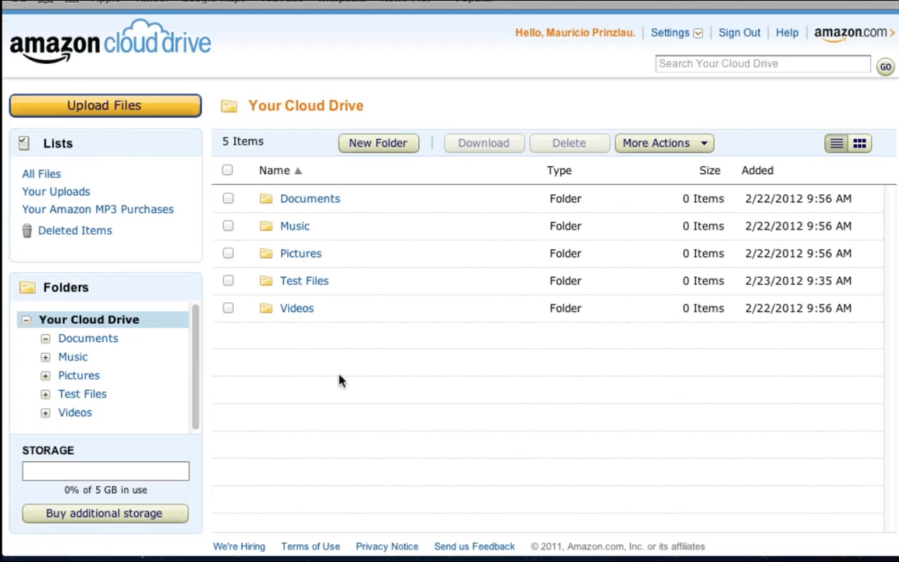
mouse_move(350, 368)
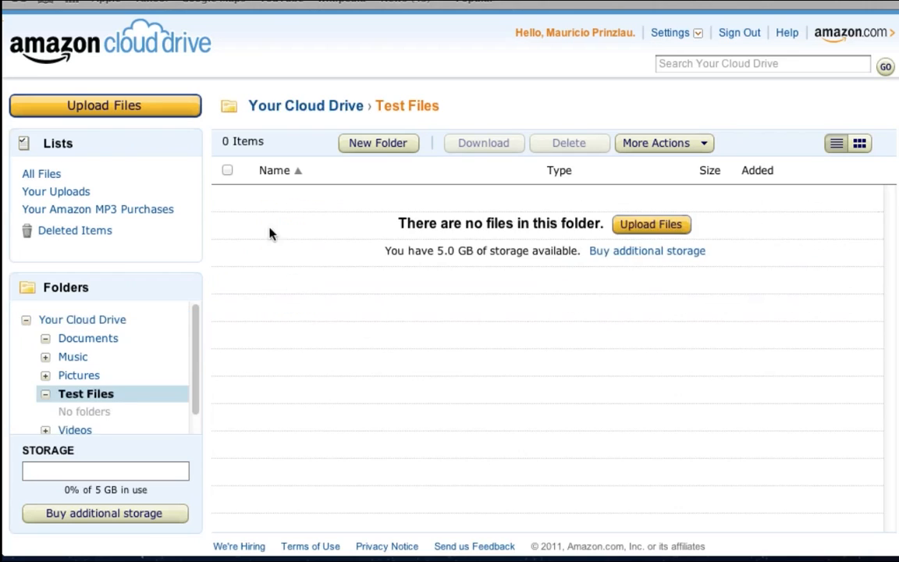
- Enter the empty Test Files folder and bring up the Upload Files dialog targeting it
left_click(44, 393)
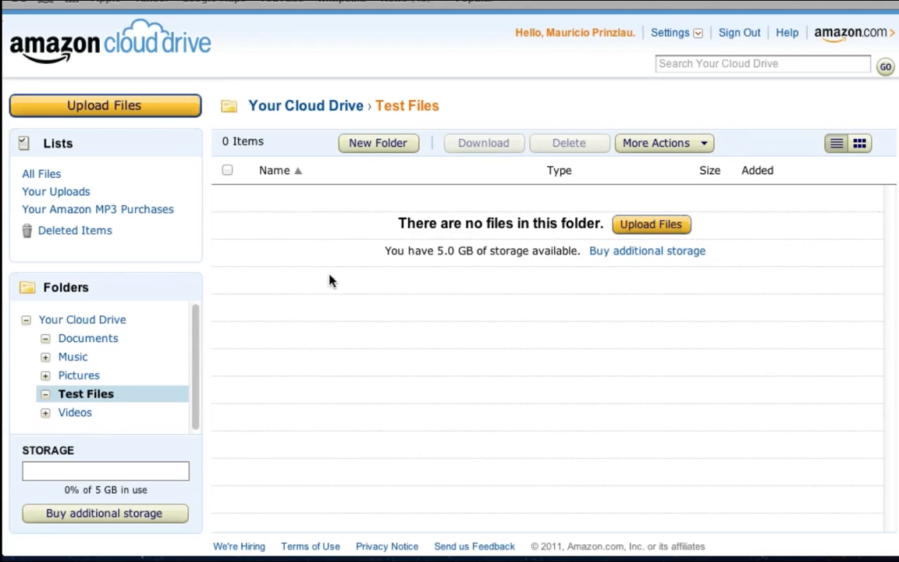
mouse_move(659, 219)
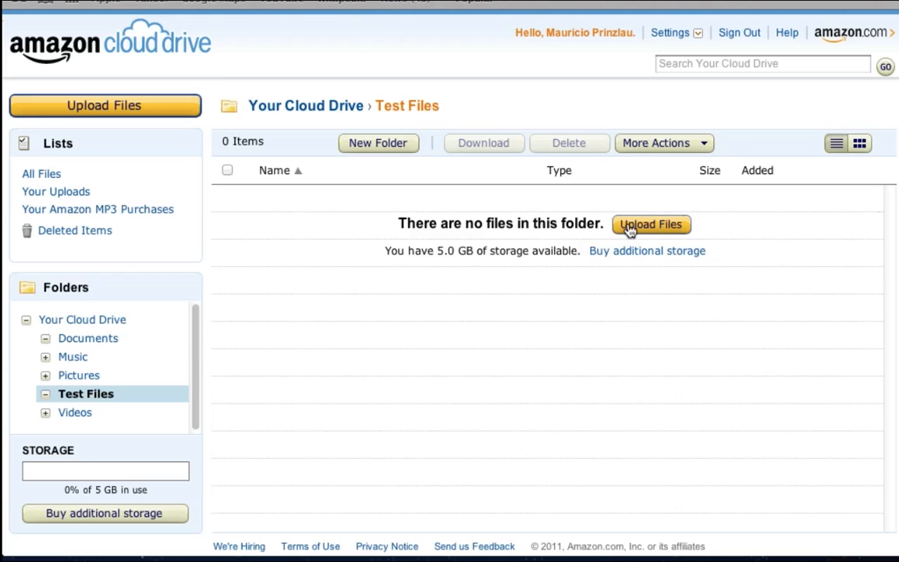
mouse_move(647, 227)
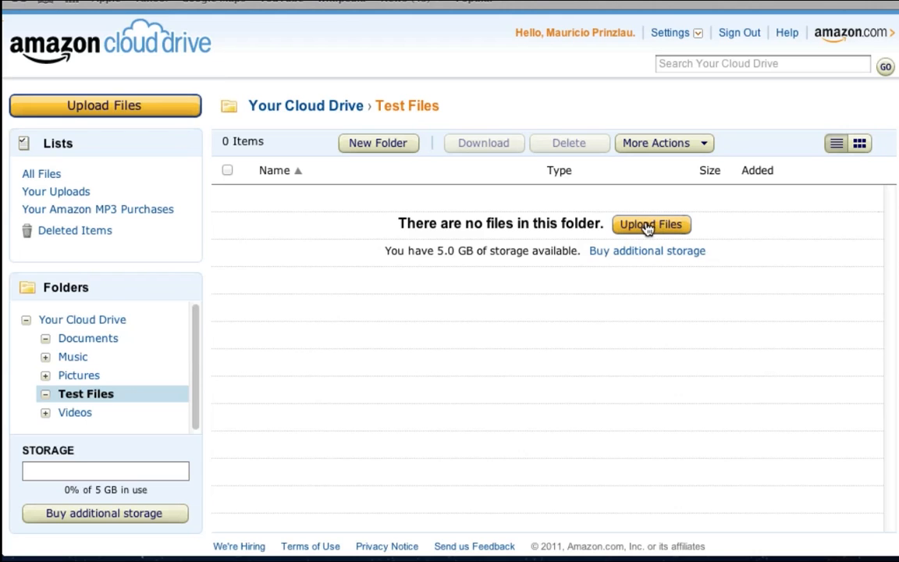
left_click(650, 225)
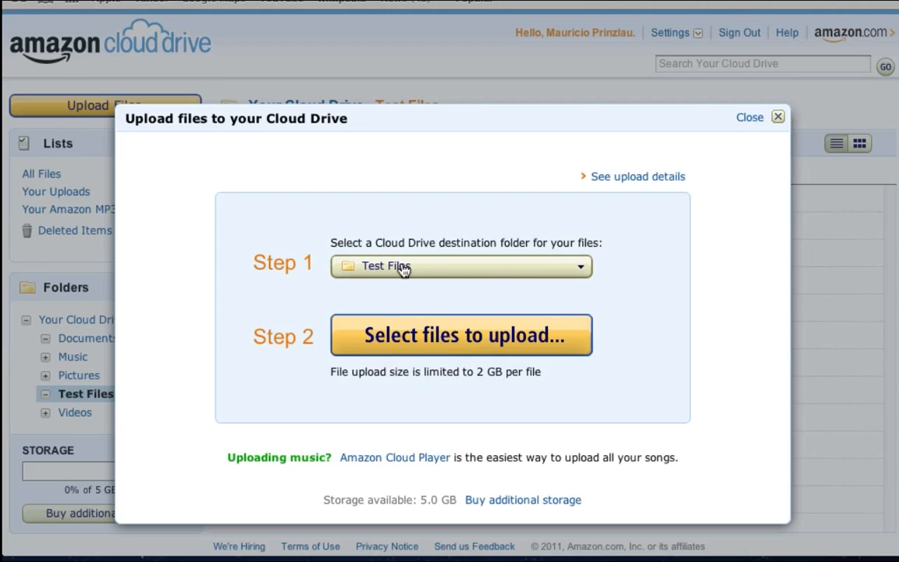
mouse_move(448, 275)
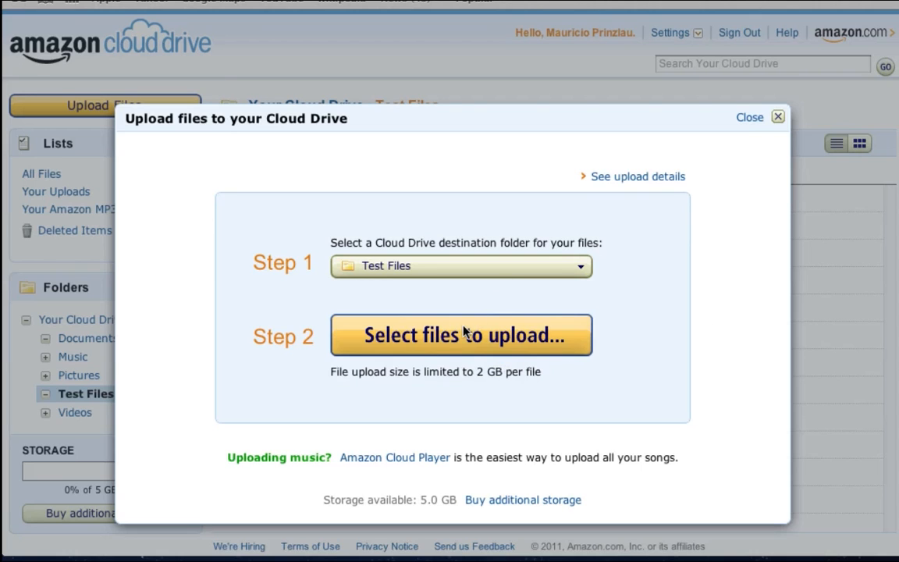
- In the file picker, try single and Cmd-click selections of ADrive Backup Fertig.mp4 and a few audio files
left_click(462, 334)
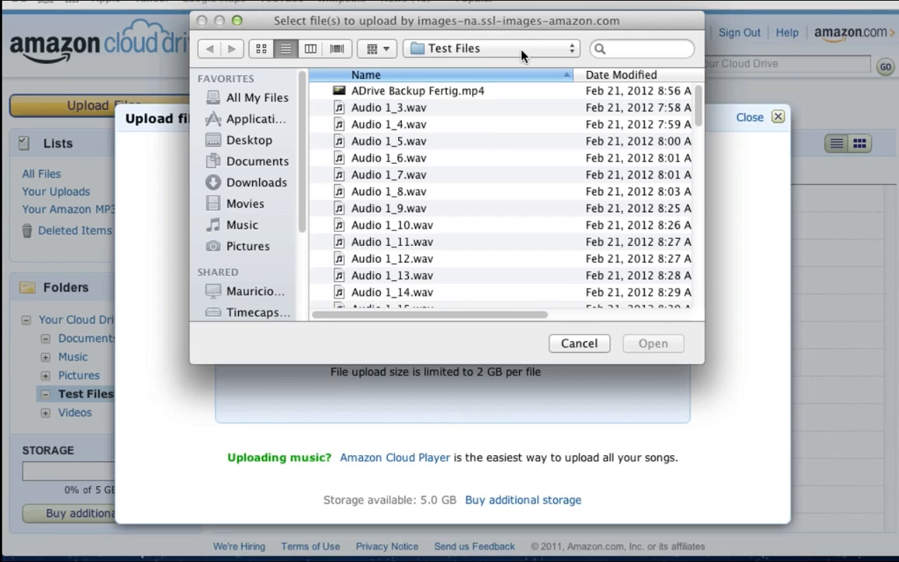
mouse_move(468, 128)
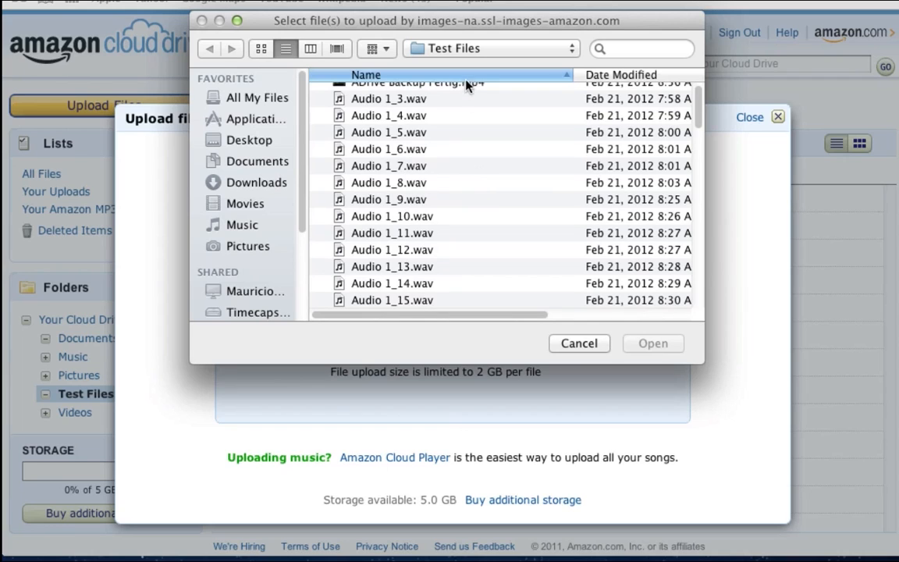
scroll("up", 3)
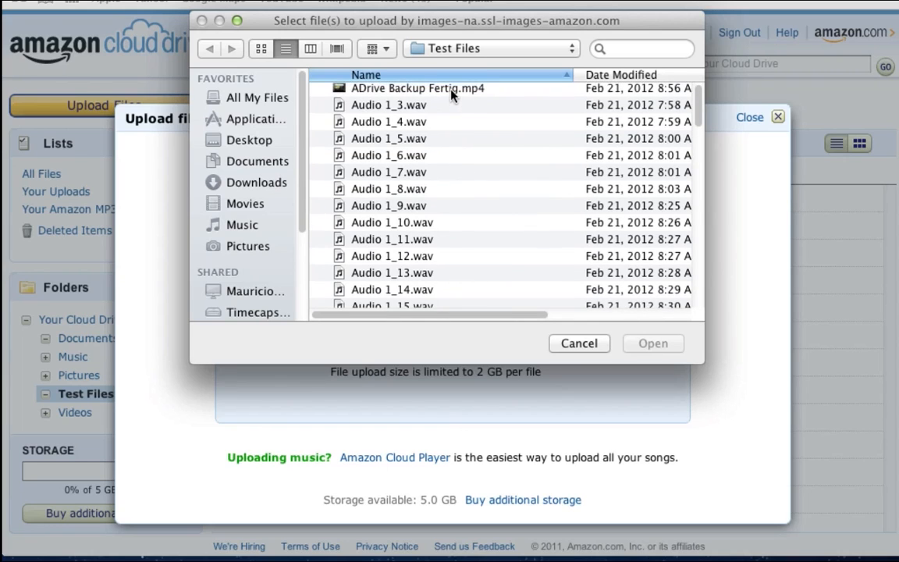
left_click(419, 87)
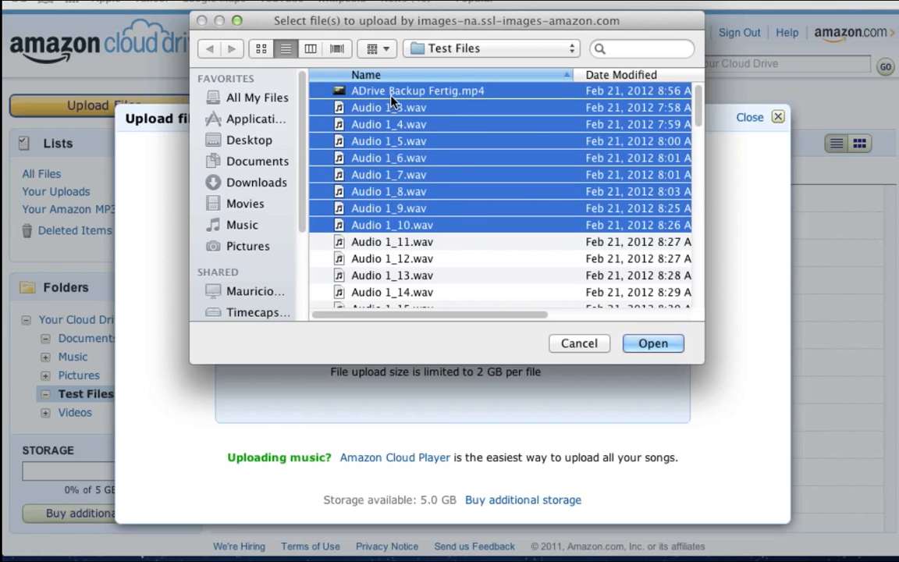
left_click(418, 90)
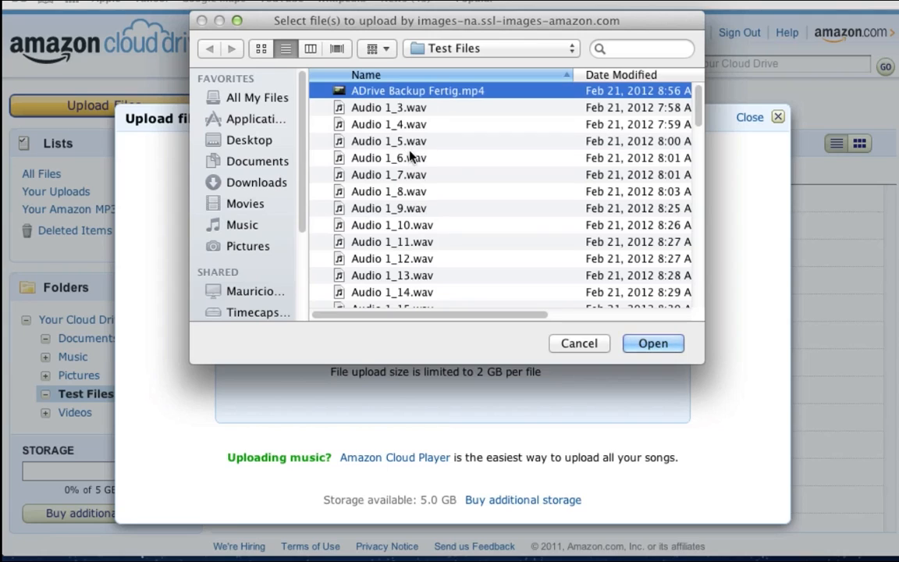
left_click(393, 240)
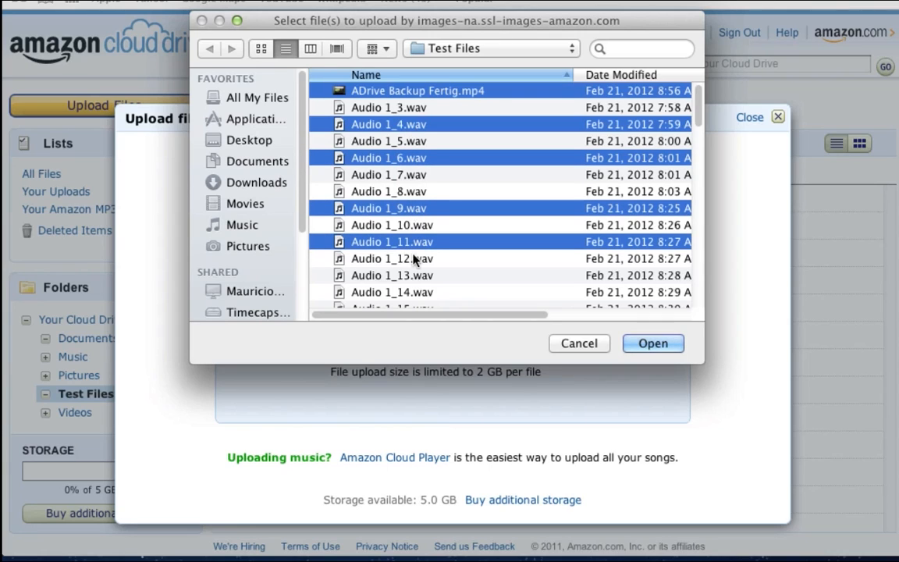
left_click(392, 259)
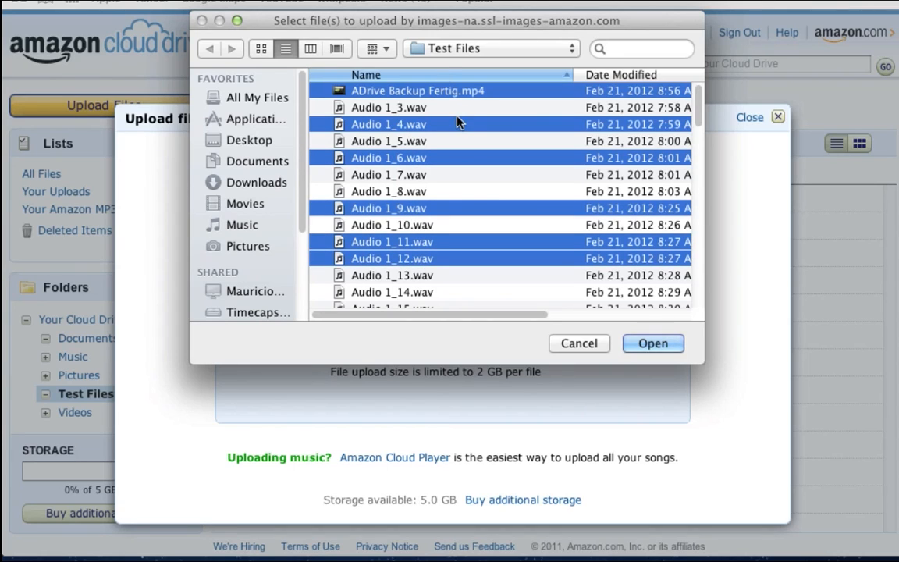
mouse_move(438, 97)
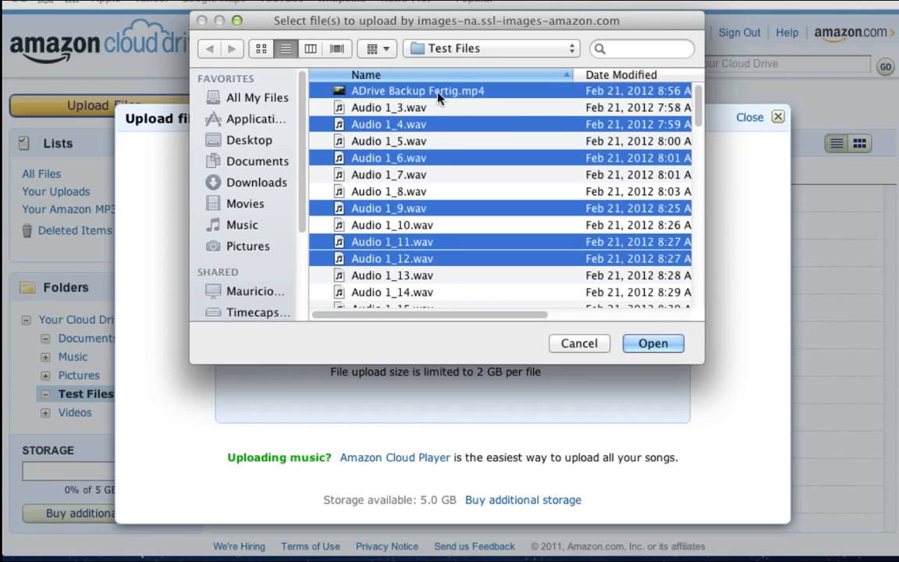
left_click(419, 91)
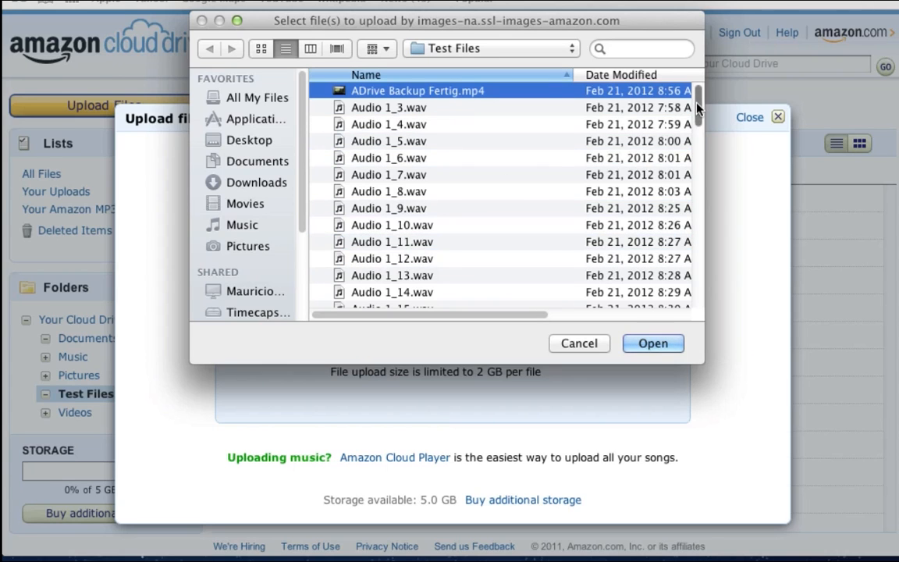
- Select every file in the local folder with Cmd+A and start uploading all 69 files
scroll("down", 3)
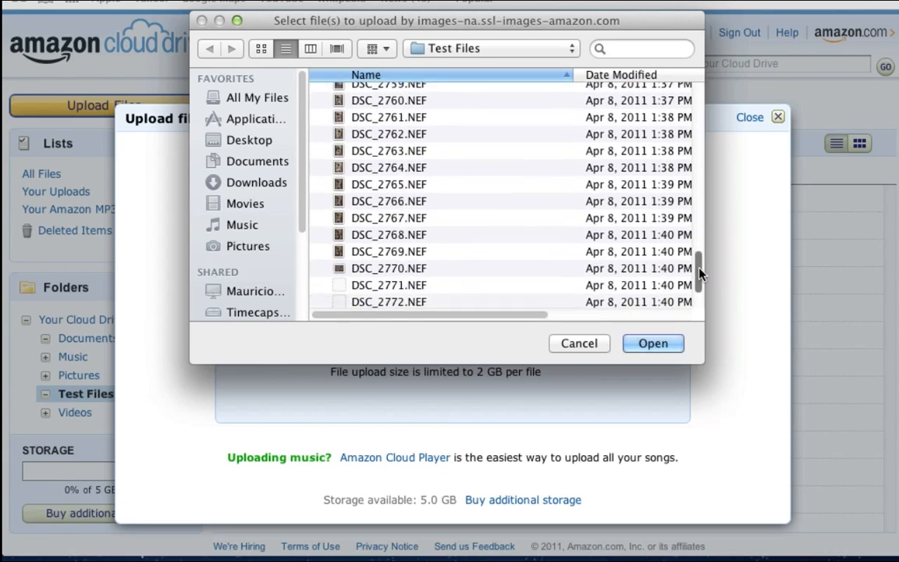
scroll("down", 3)
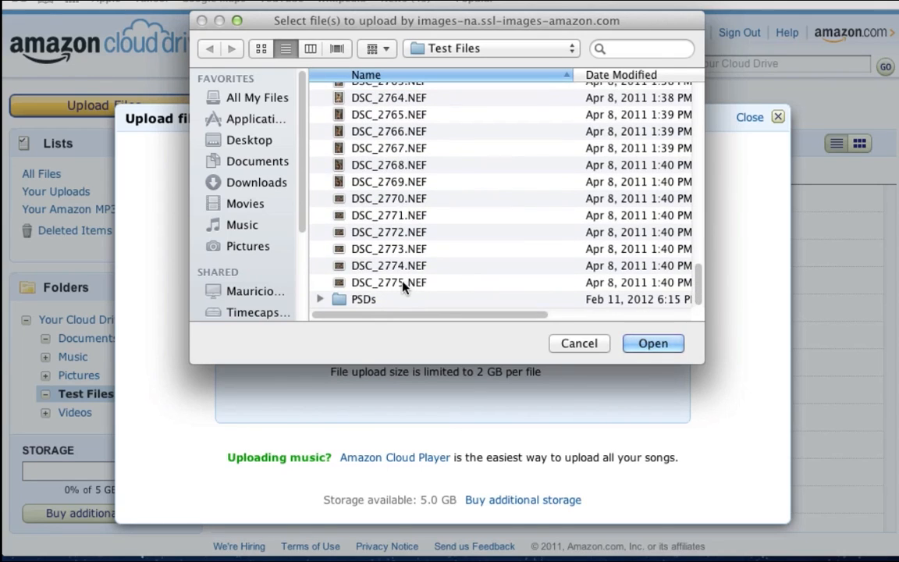
key("cmd+a")
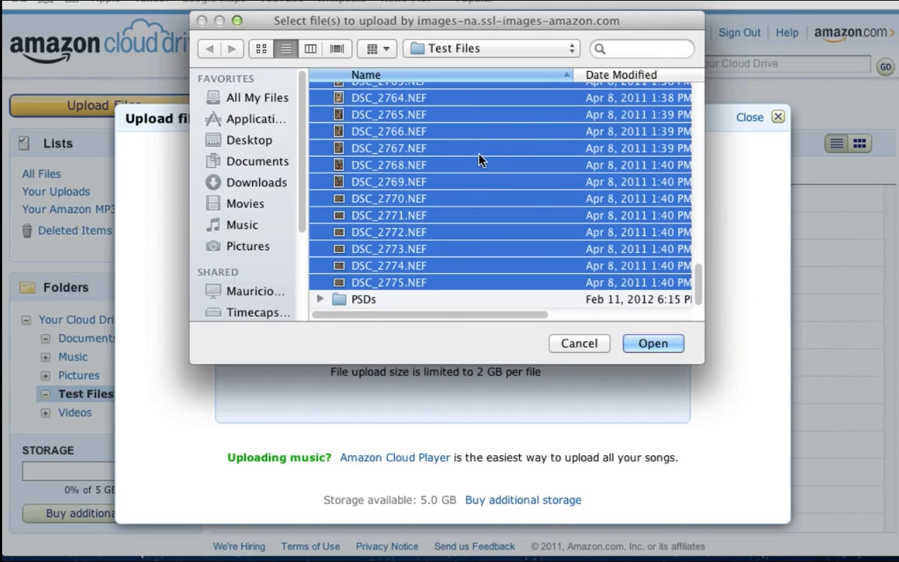
left_click(578, 343)
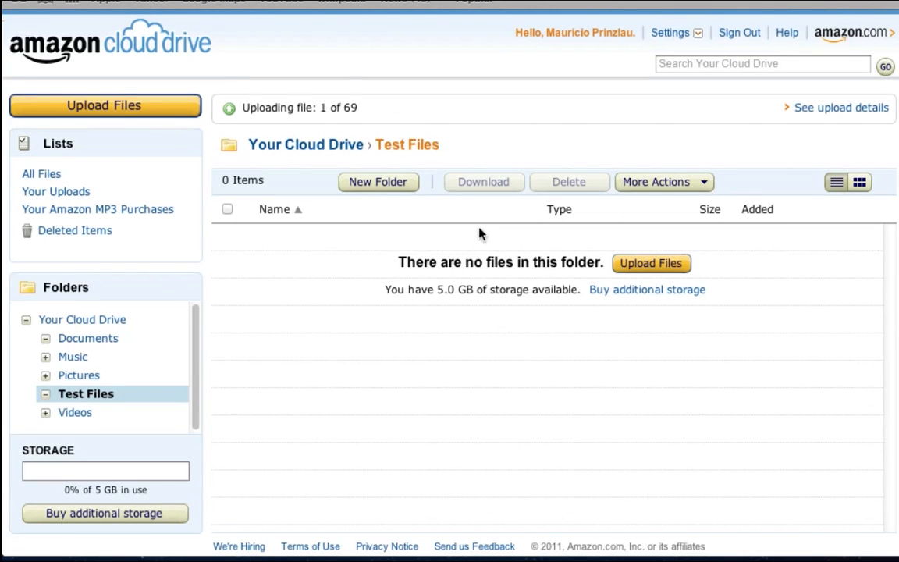
mouse_move(721, 137)
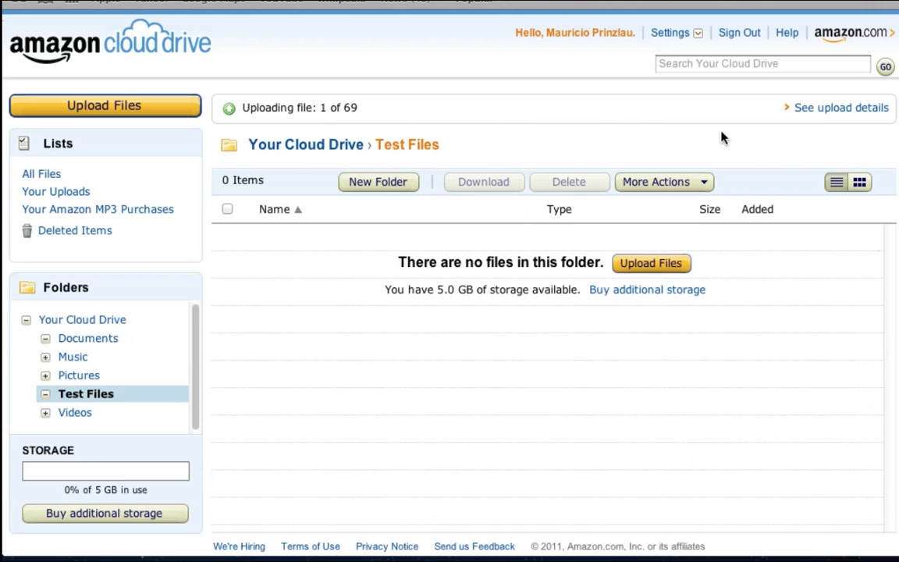
- Show the upload progress details while the 69 files upload into Test Files
left_click(842, 106)
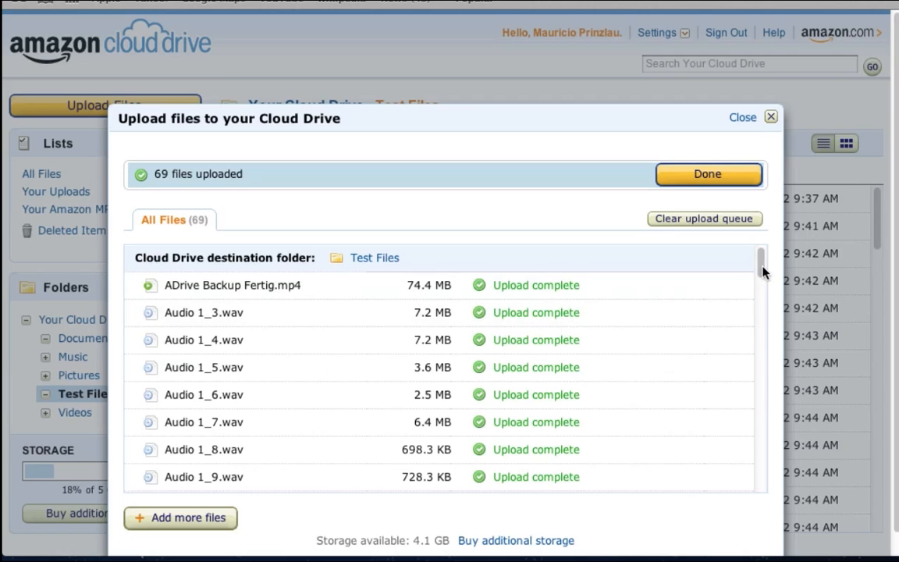
- Confirm all 69 files show Upload complete in the list and dismiss the summary with Done
scroll("down", 3)
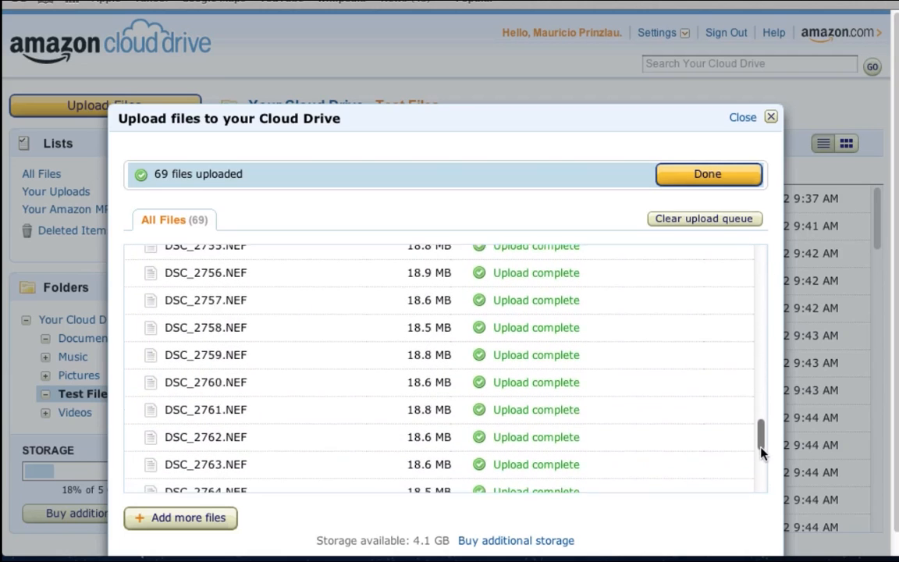
scroll("up", 3)
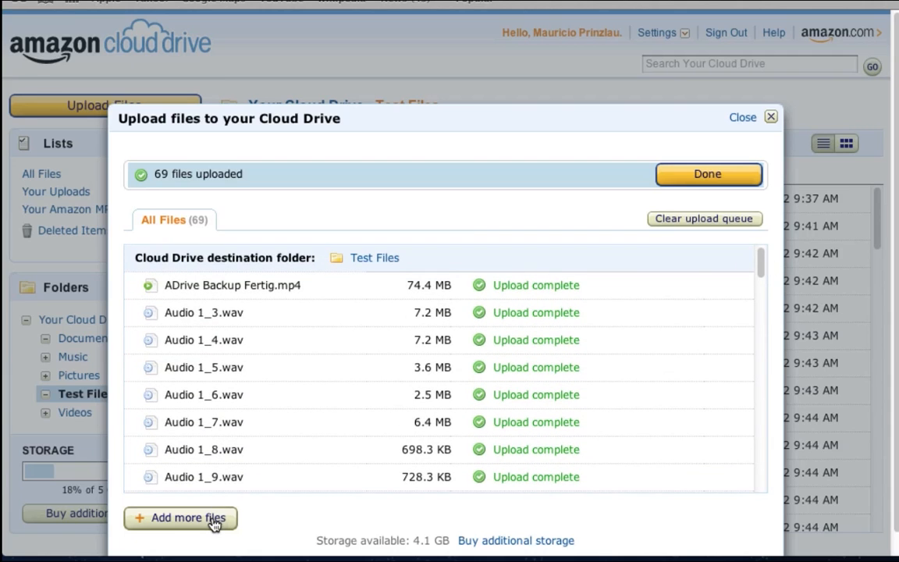
mouse_move(730, 201)
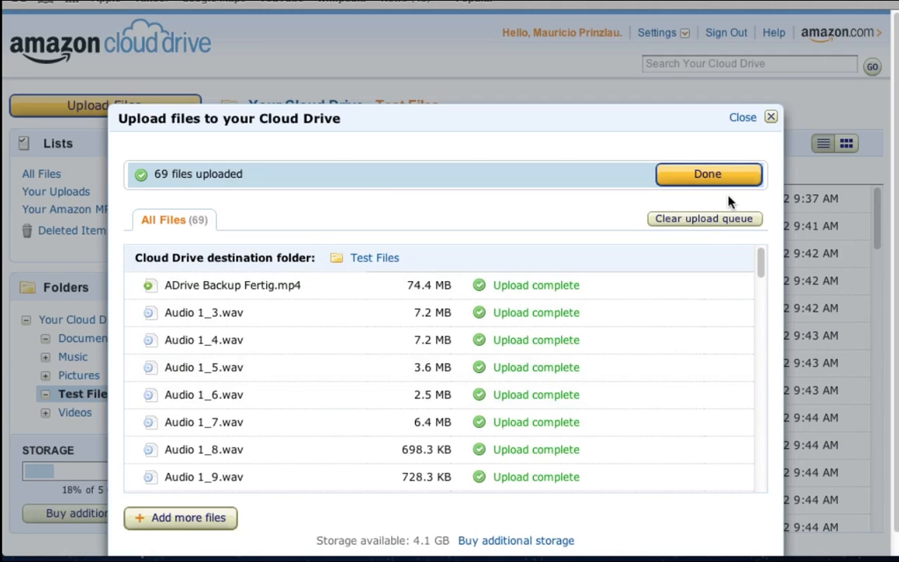
left_click(707, 173)
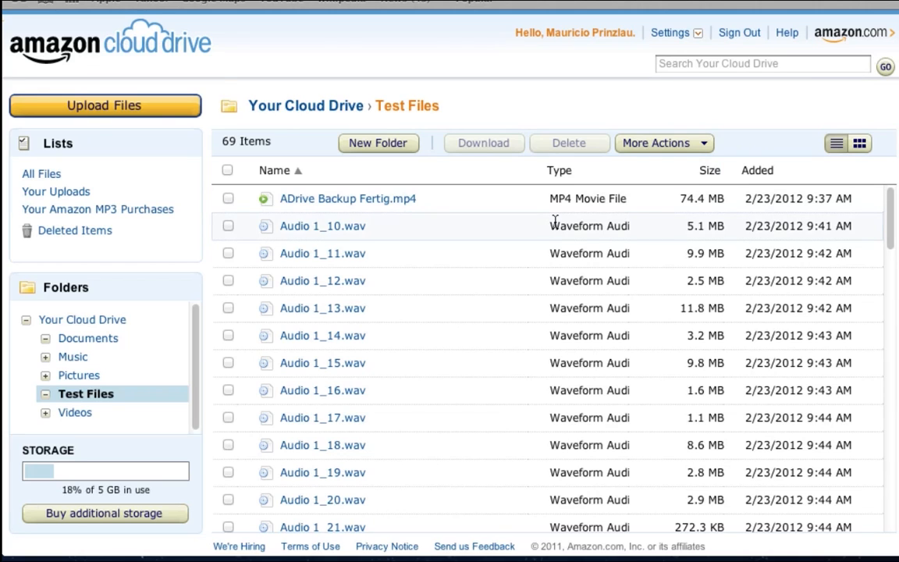
mouse_move(449, 307)
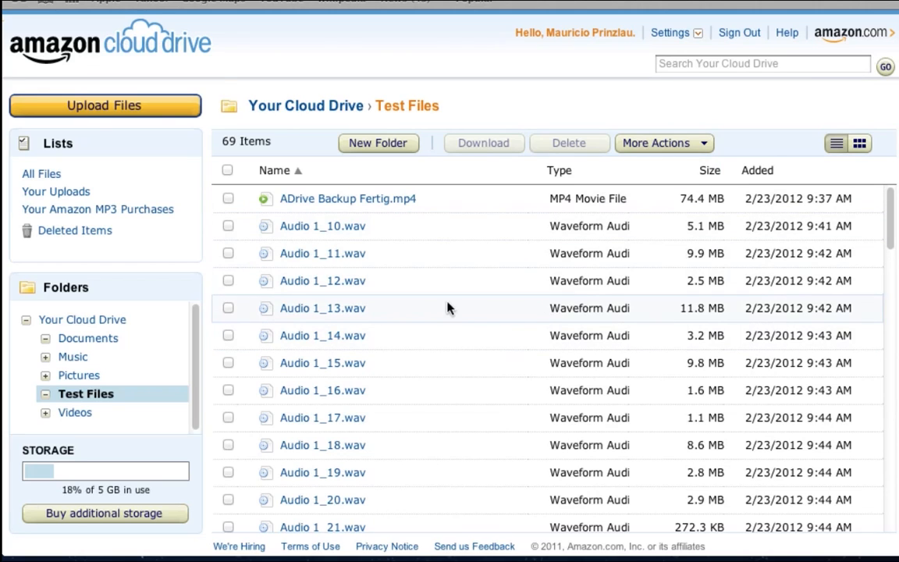
mouse_move(81, 318)
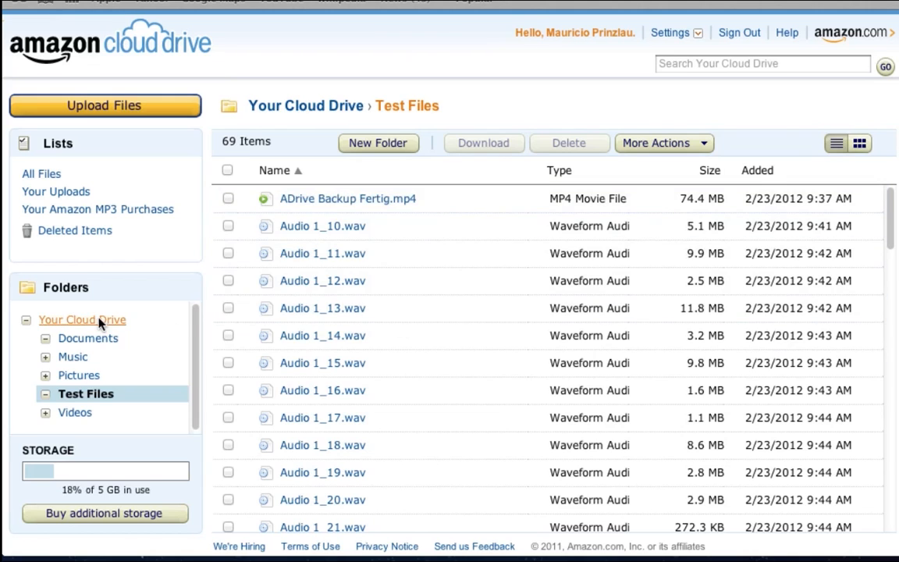
left_click(82, 318)
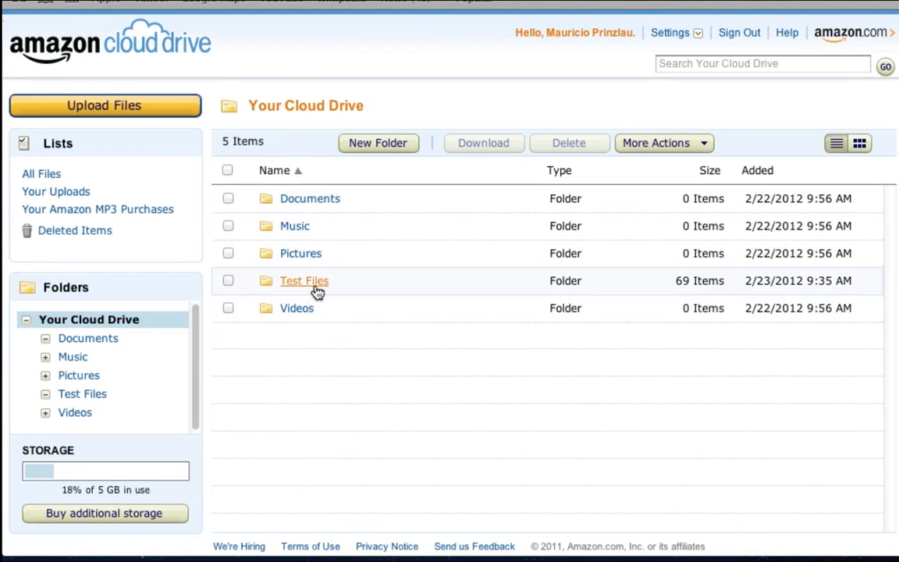
left_click(303, 281)
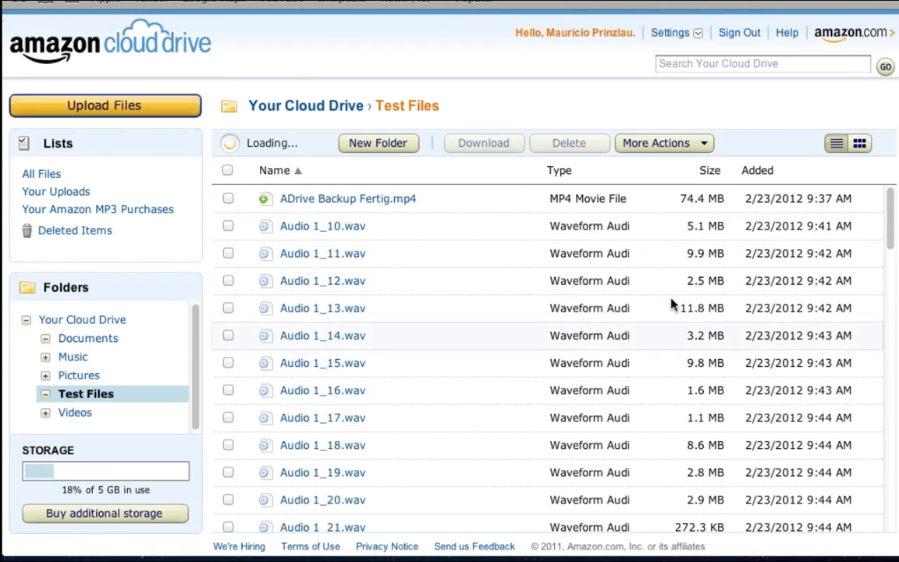
scroll("down", 3)
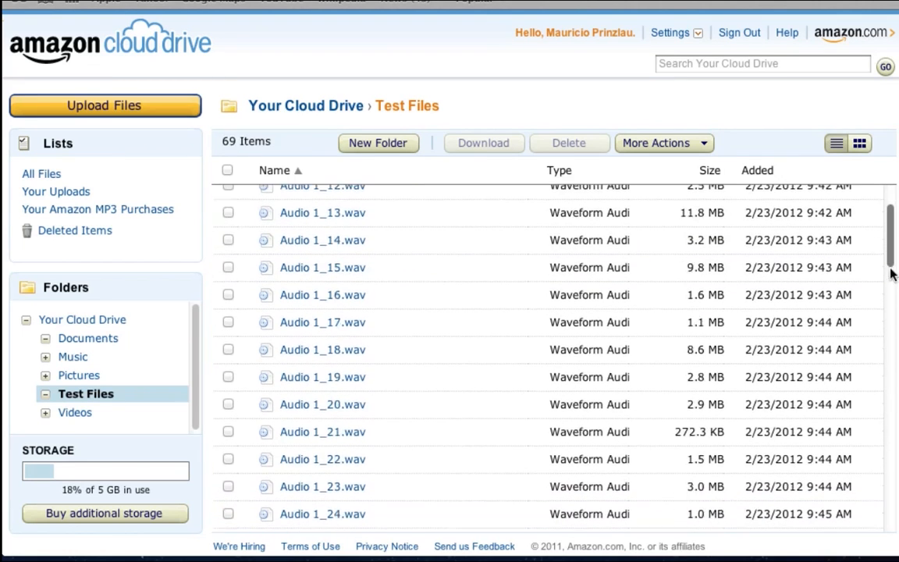
scroll("up", 3)
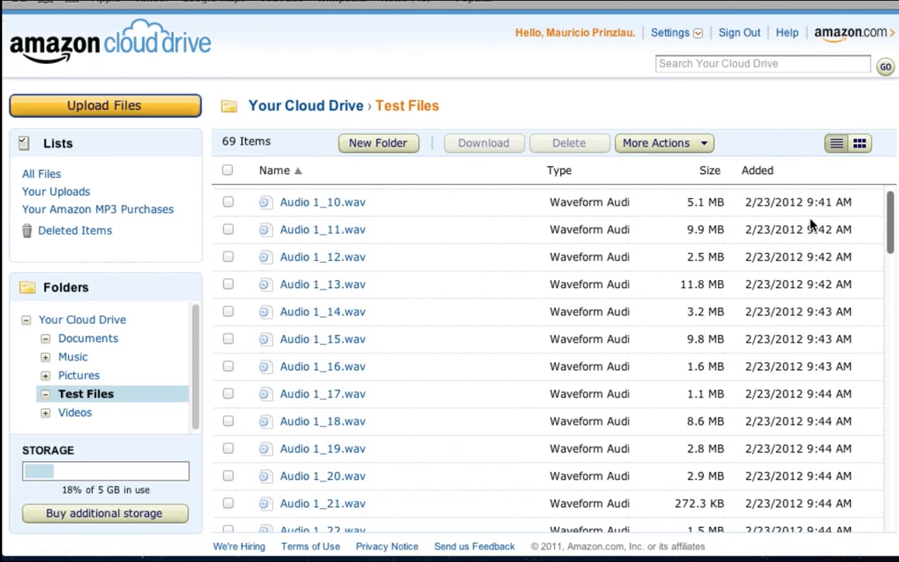
mouse_move(322, 284)
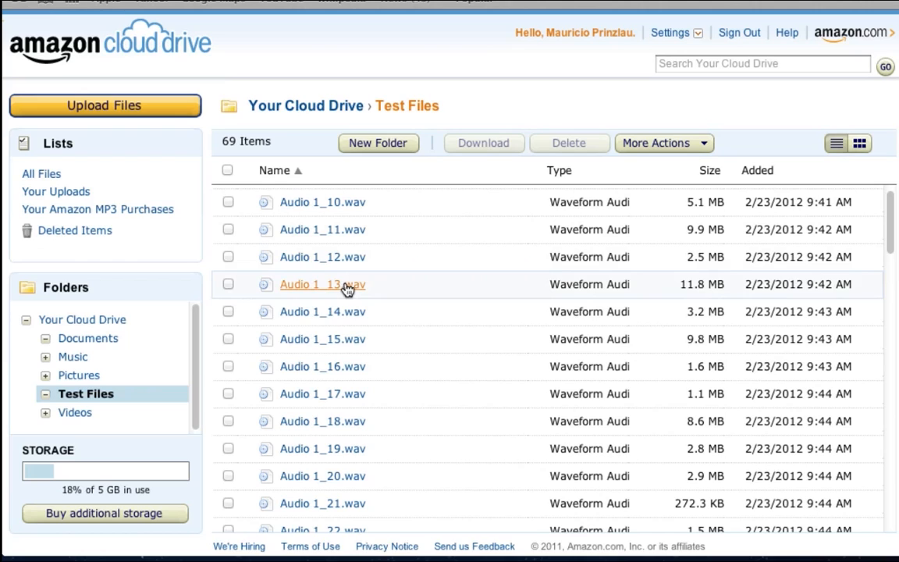
mouse_move(322, 284)
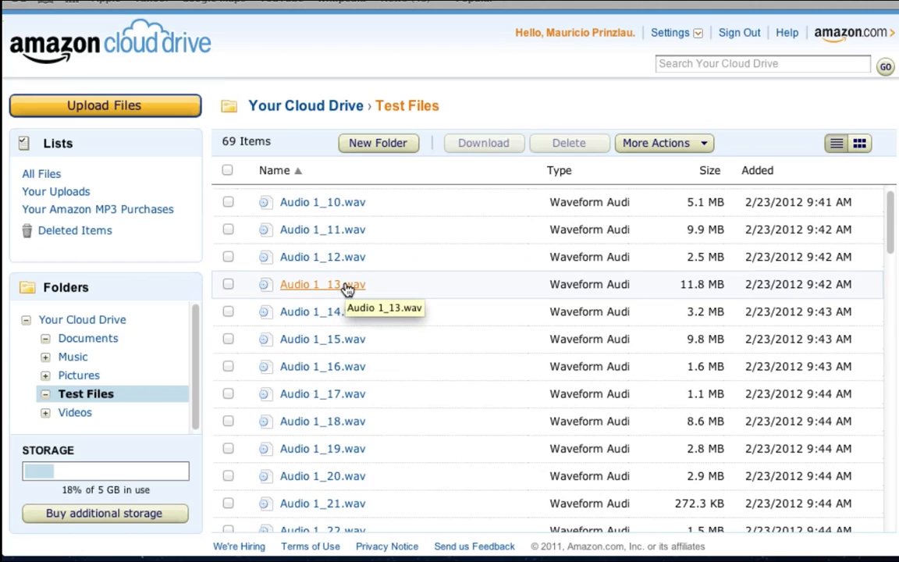
mouse_move(413, 288)
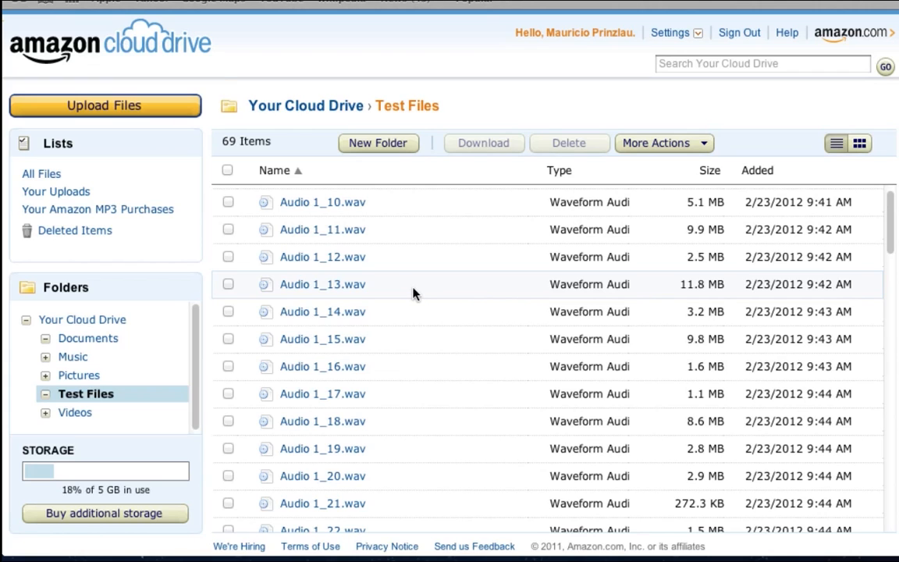
scroll("up", 3)
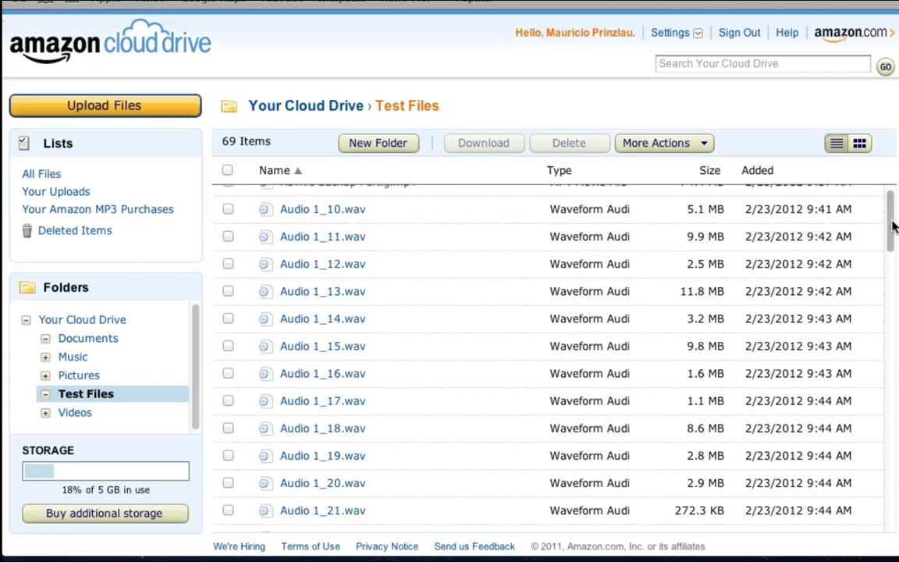
scroll("up", 3)
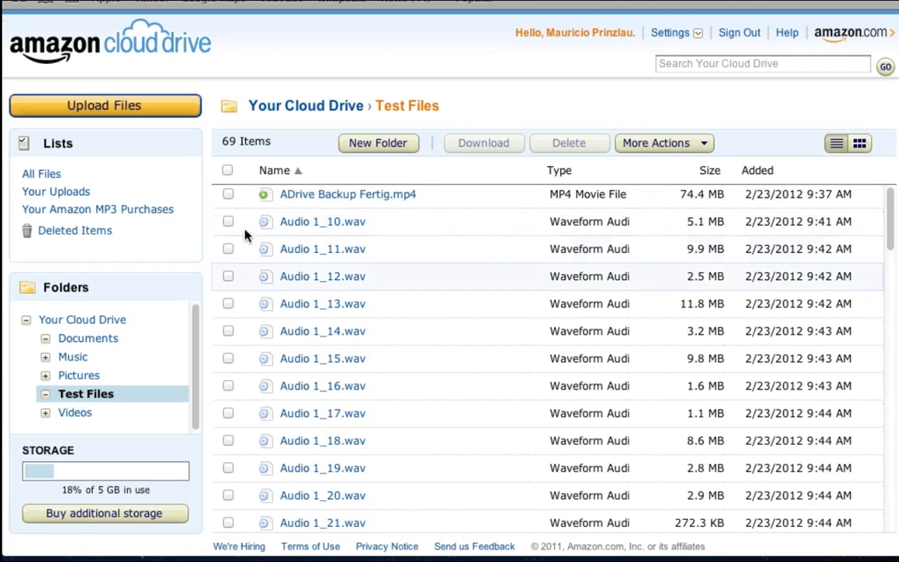
- Check Audio 1_10, 1_11 and 1_12 with the MP4 and view the Move/Copy 4 items options under More Actions
left_click(228, 222)
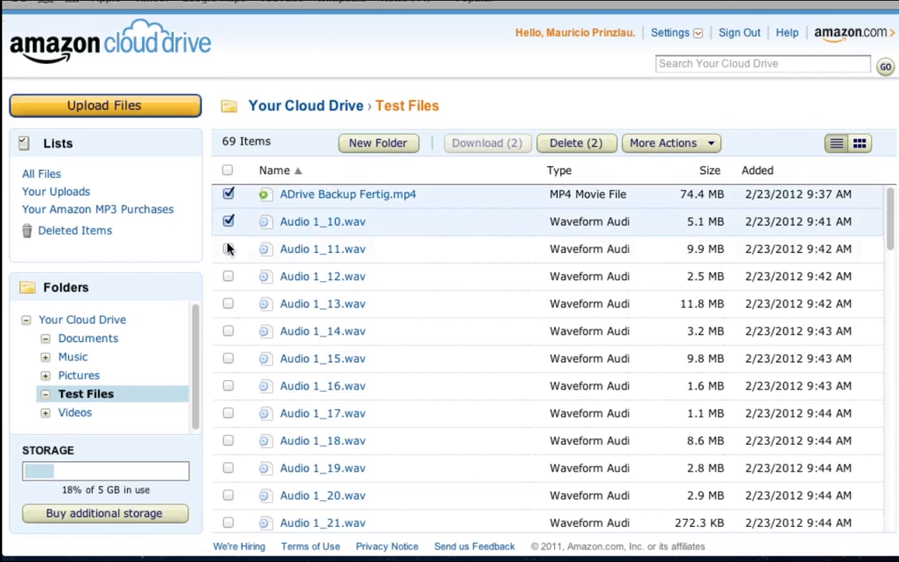
left_click(228, 248)
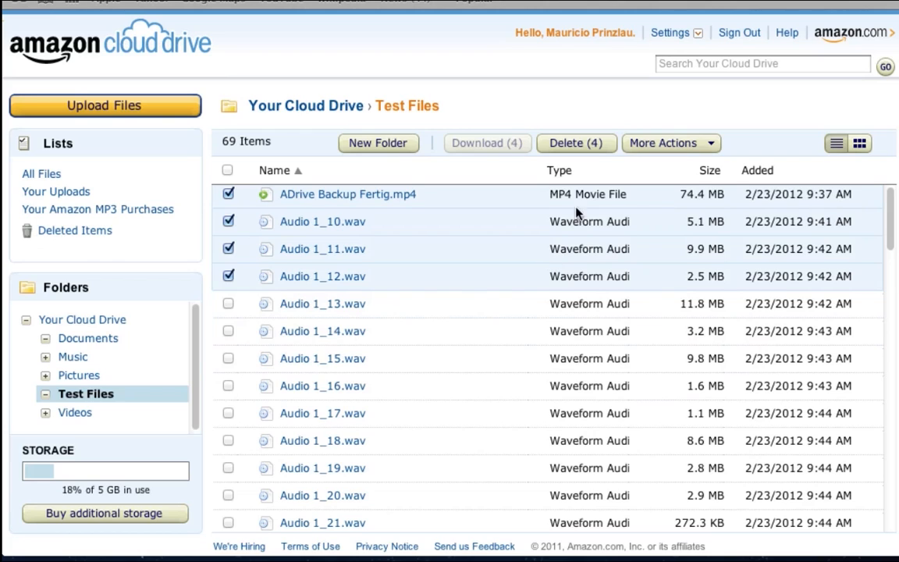
left_click(670, 143)
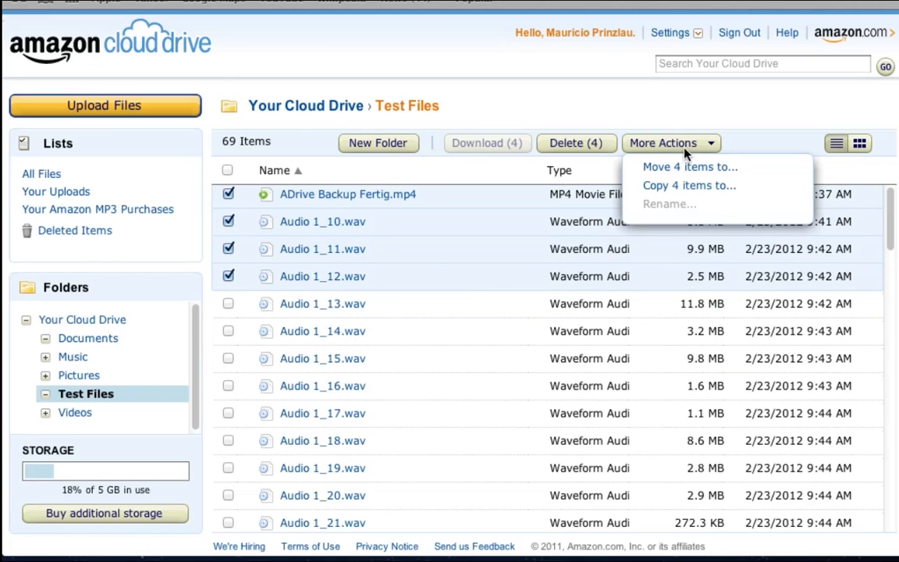
mouse_move(690, 167)
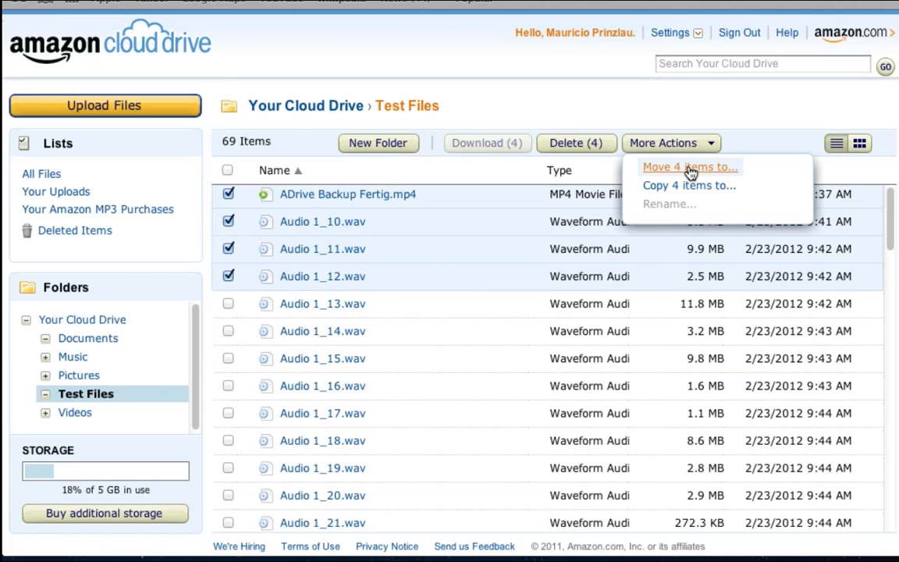
mouse_move(690, 185)
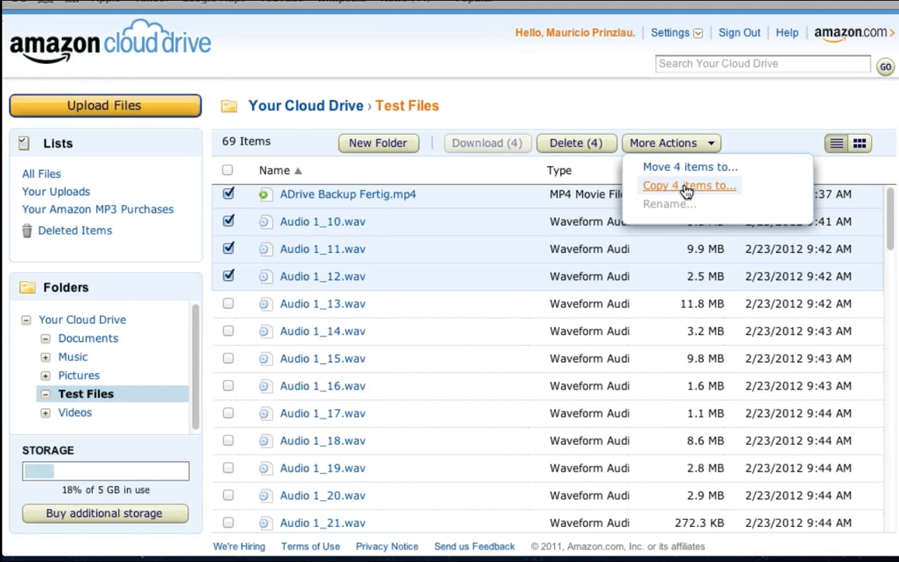
mouse_move(694, 187)
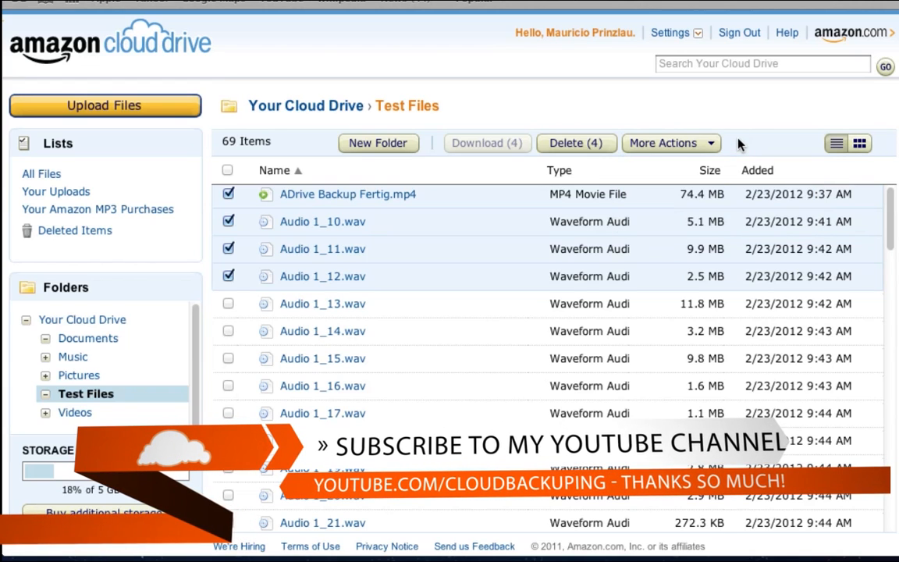
mouse_move(321, 248)
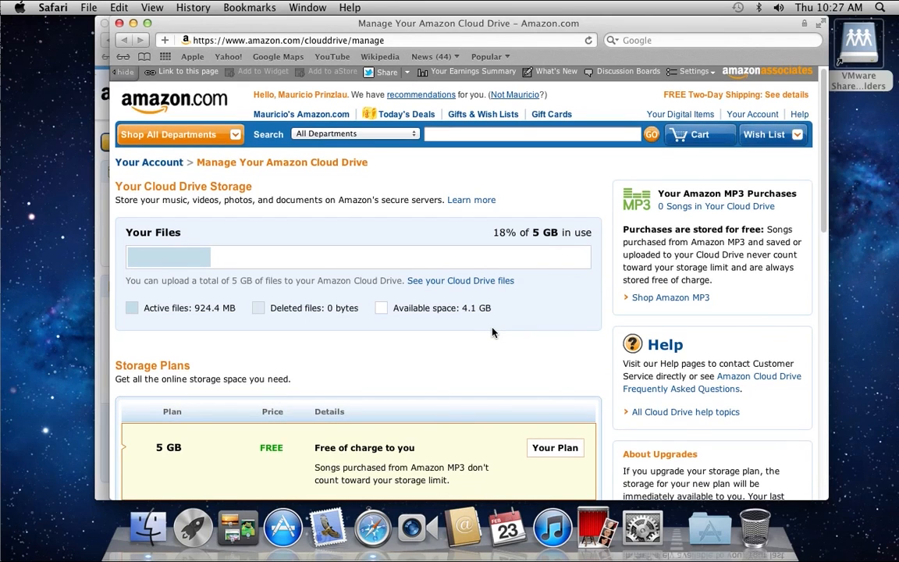
scroll("down", 3)
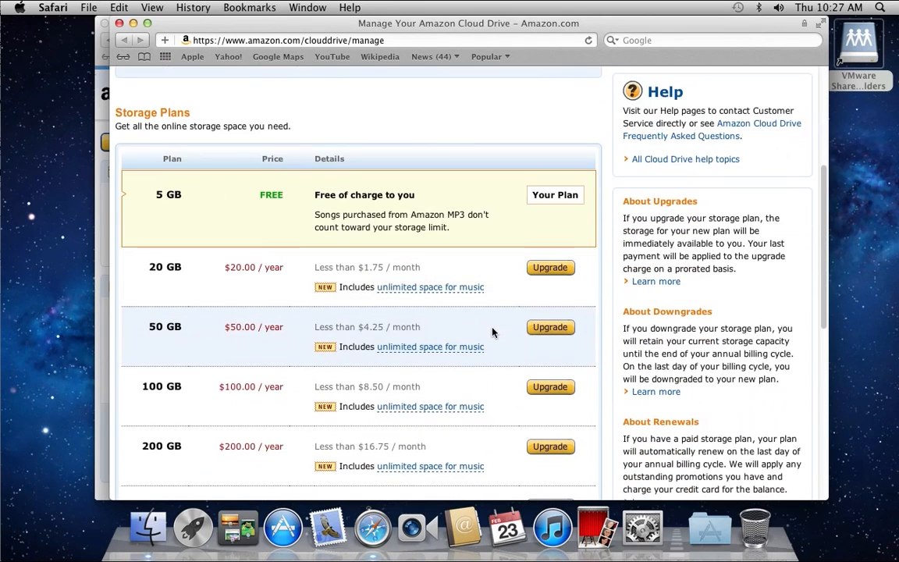
mouse_move(231, 206)
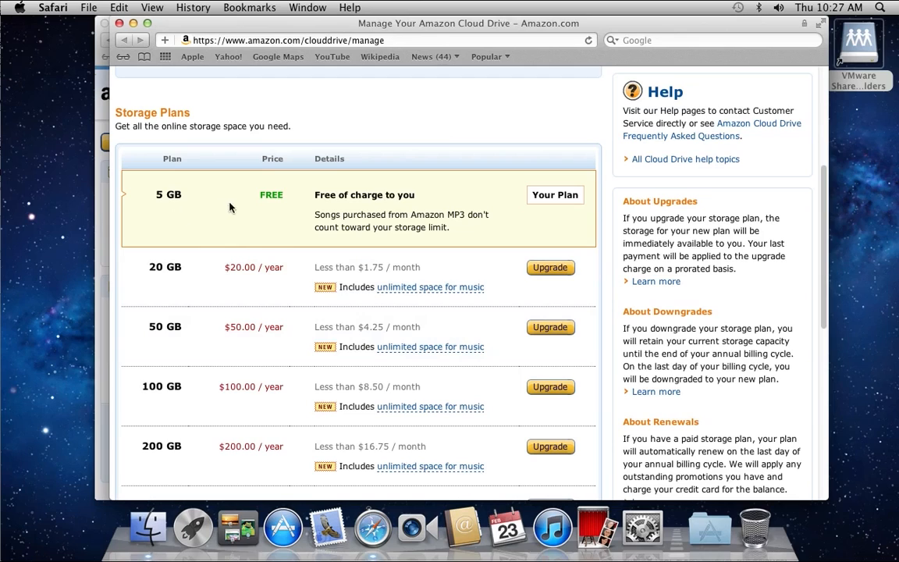
mouse_move(398, 195)
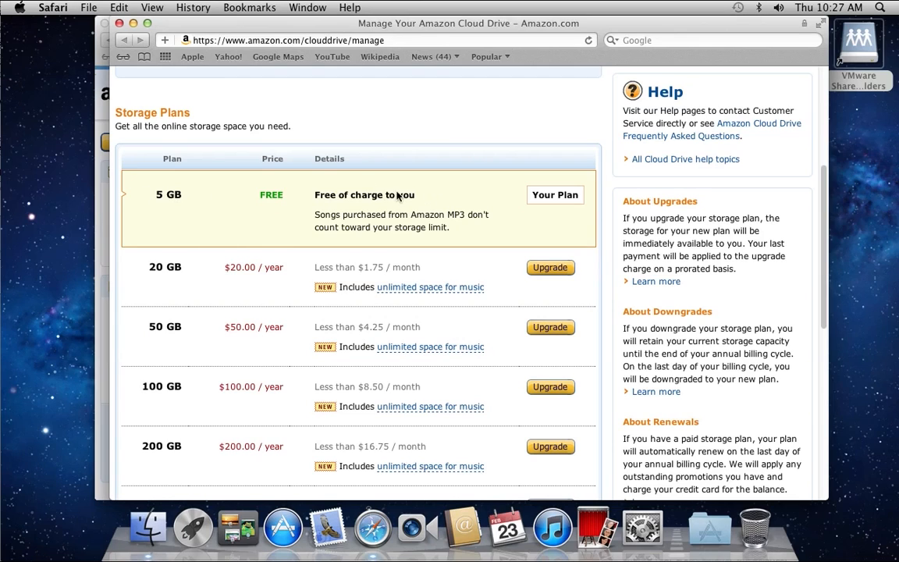
mouse_move(186, 269)
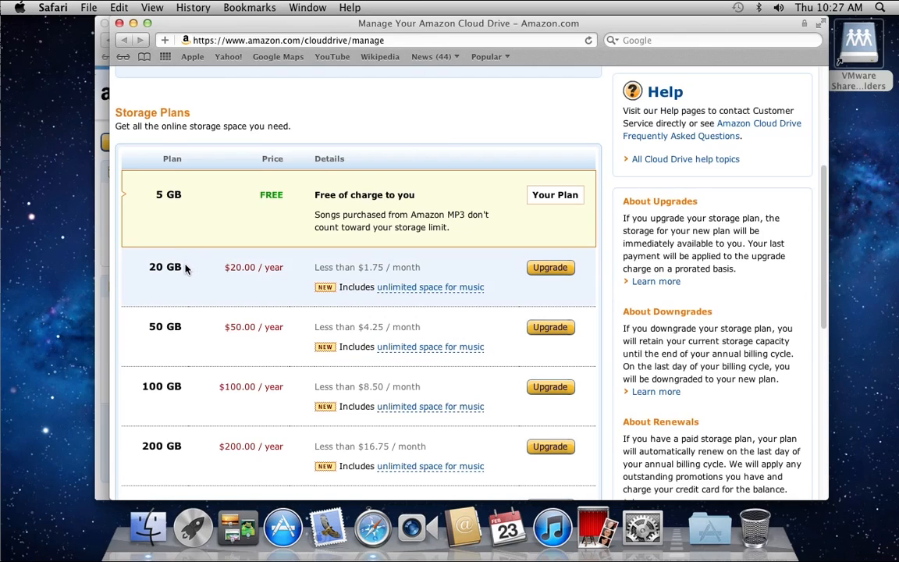
mouse_move(240, 267)
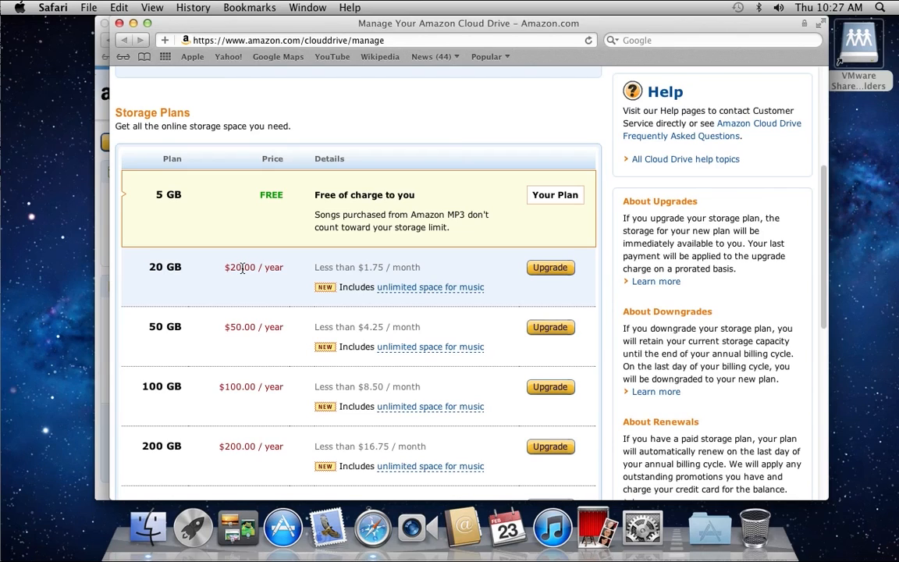
mouse_move(244, 278)
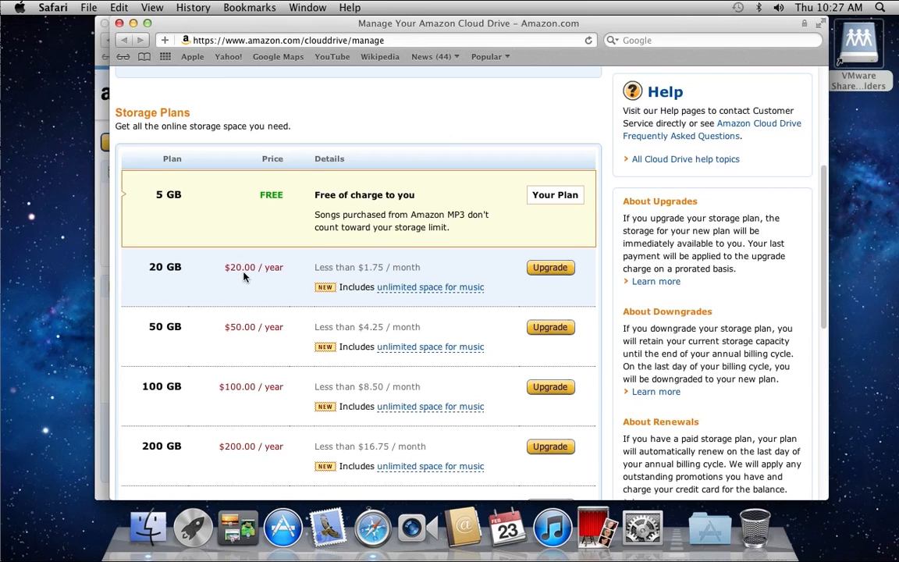
scroll("down", 3)
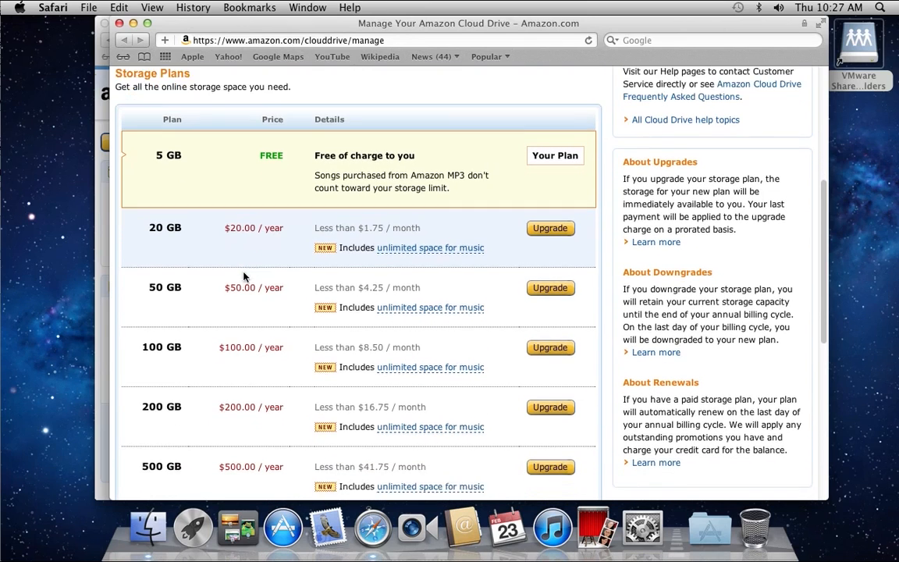
scroll("down", 3)
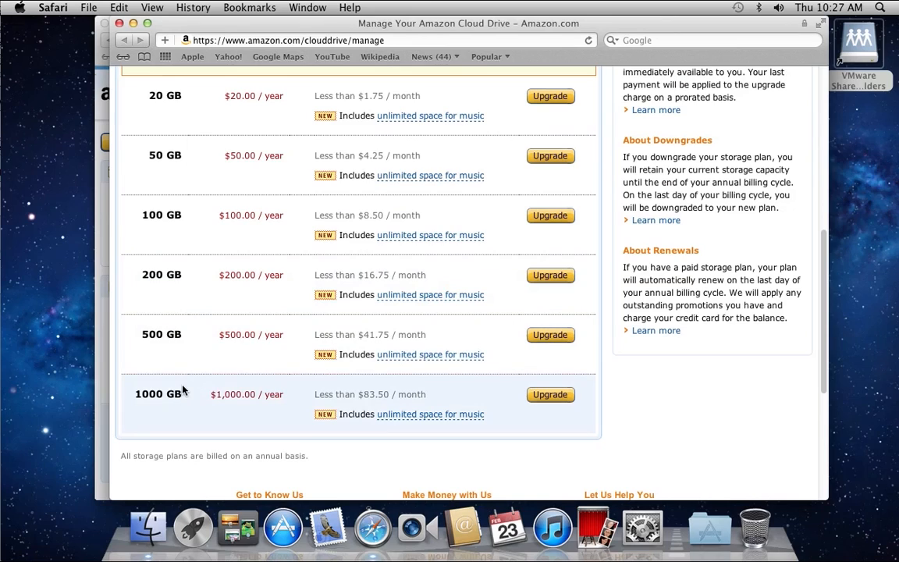
mouse_move(196, 400)
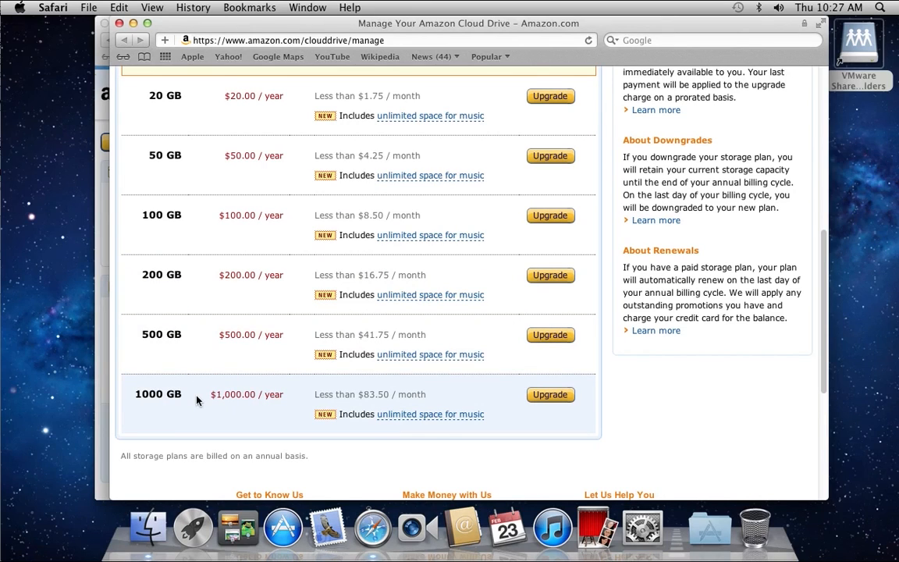
mouse_move(272, 396)
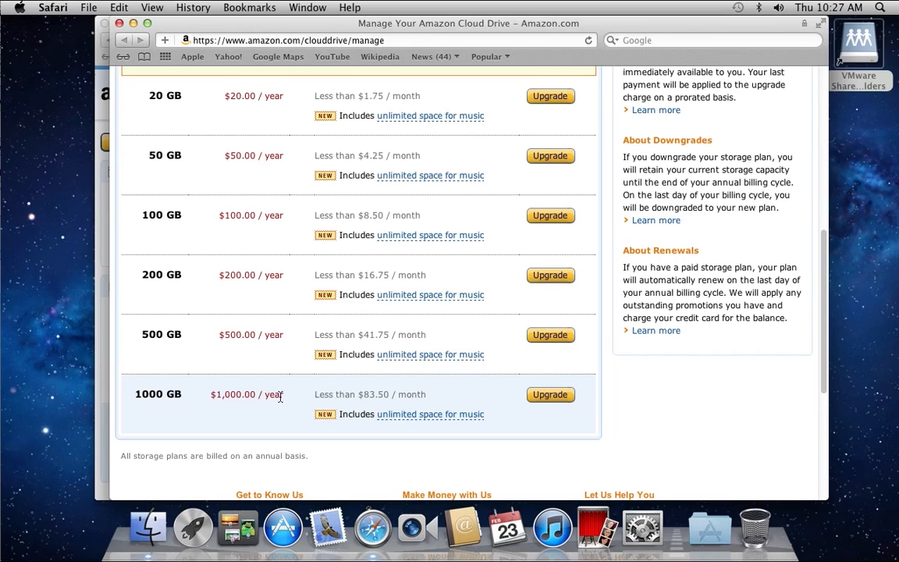
mouse_move(398, 394)
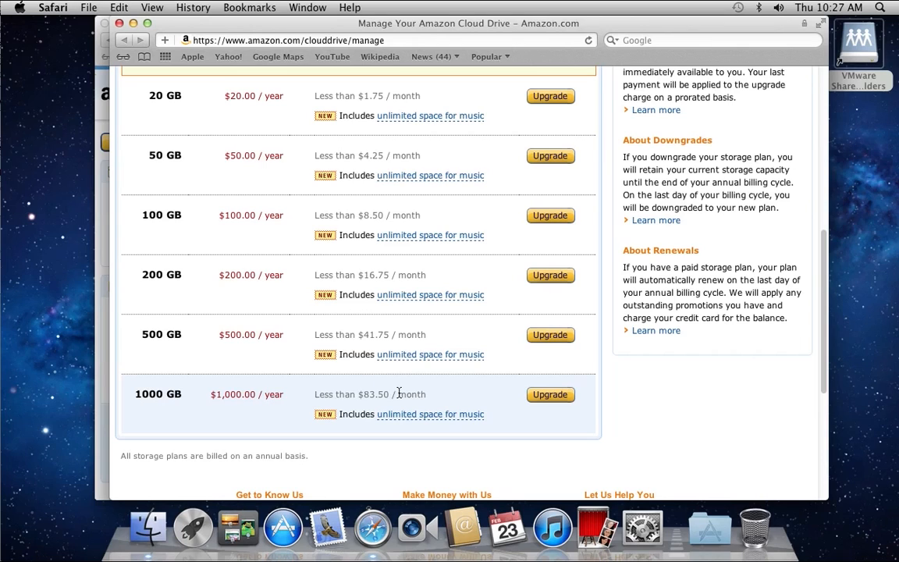
mouse_move(445, 387)
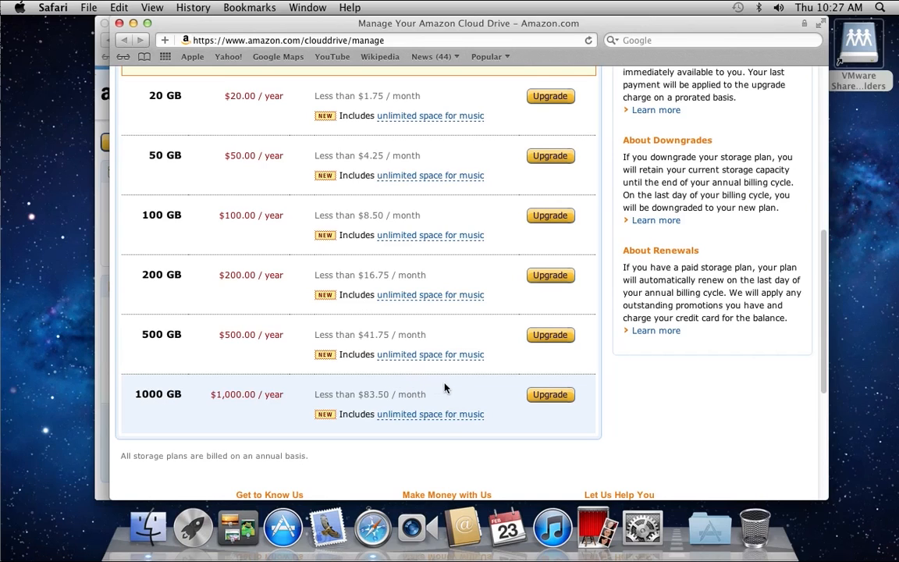
mouse_move(392, 354)
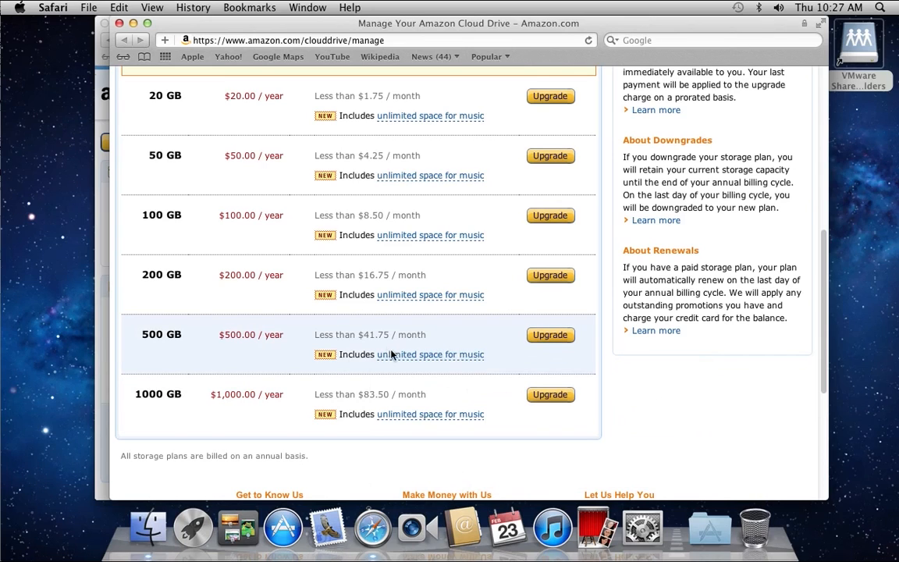
mouse_move(297, 362)
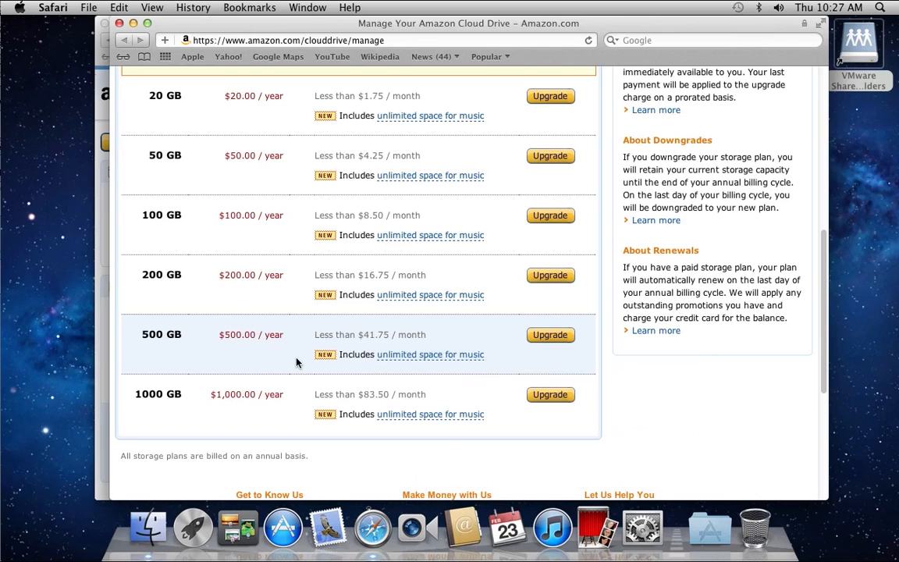
mouse_move(156, 390)
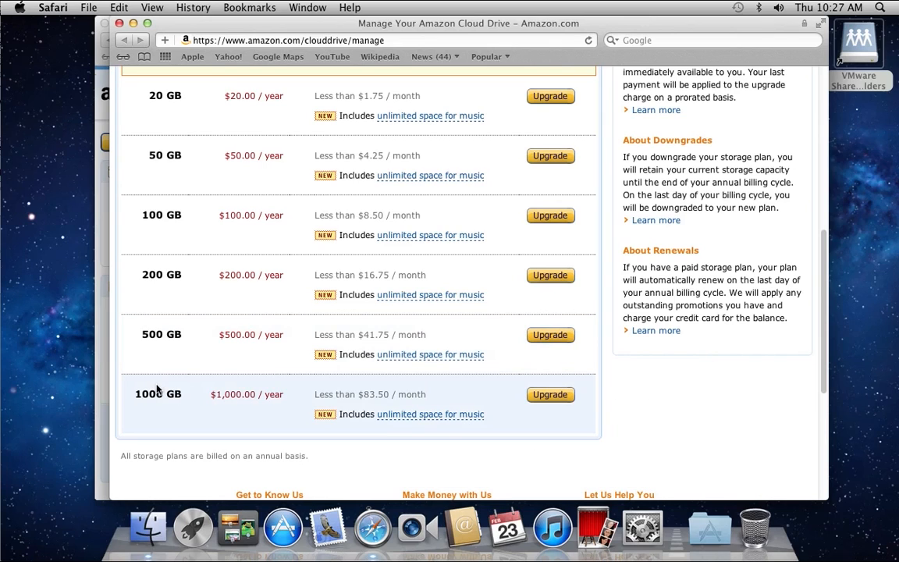
mouse_move(627, 246)
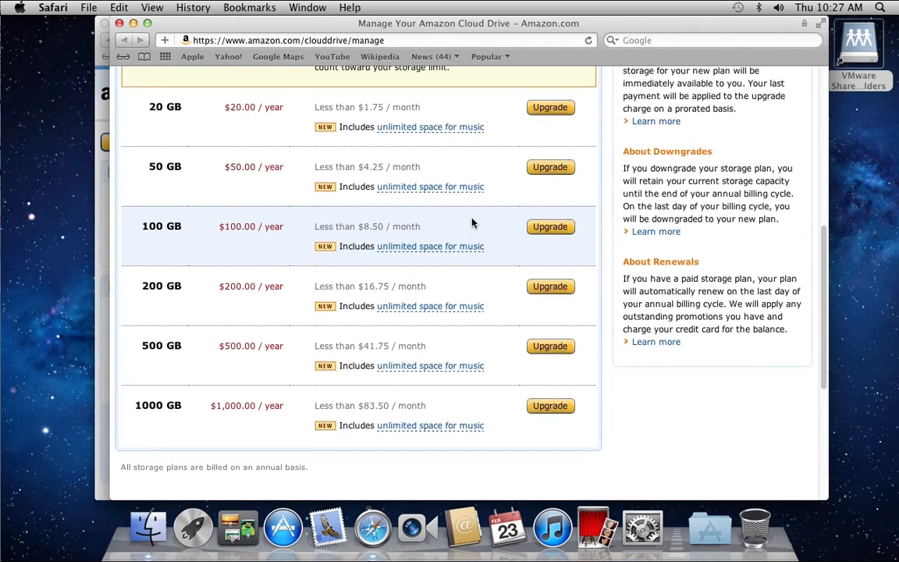
scroll("up", 3)
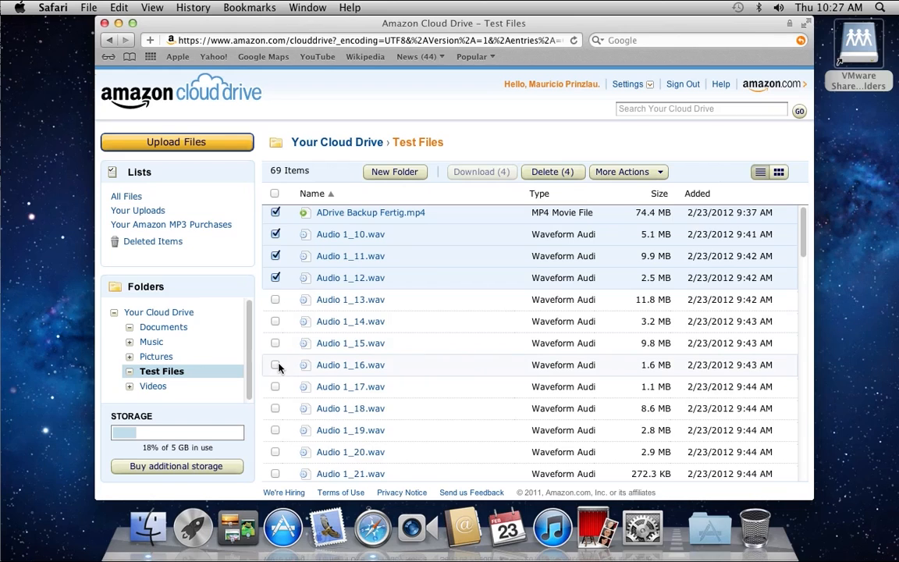
- Clear the marked files, search the drive for '1_17' and check the single Audio 1_17.wav result
left_click(275, 212)
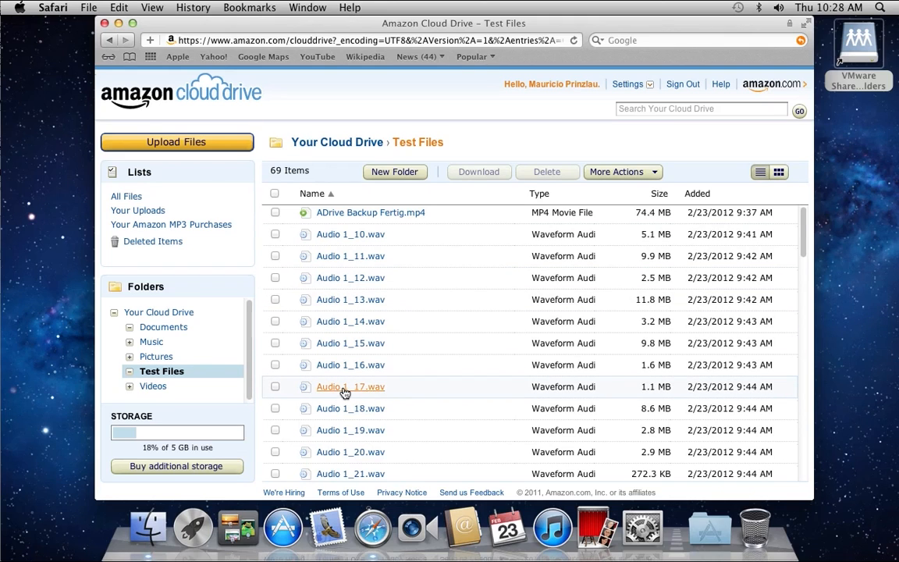
left_click(274, 387)
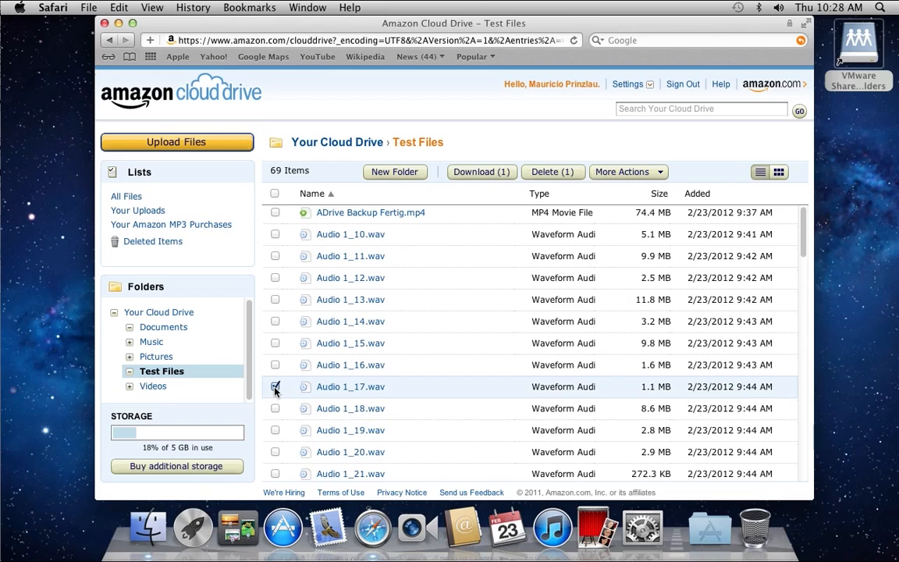
left_click(274, 387)
type("1_17")
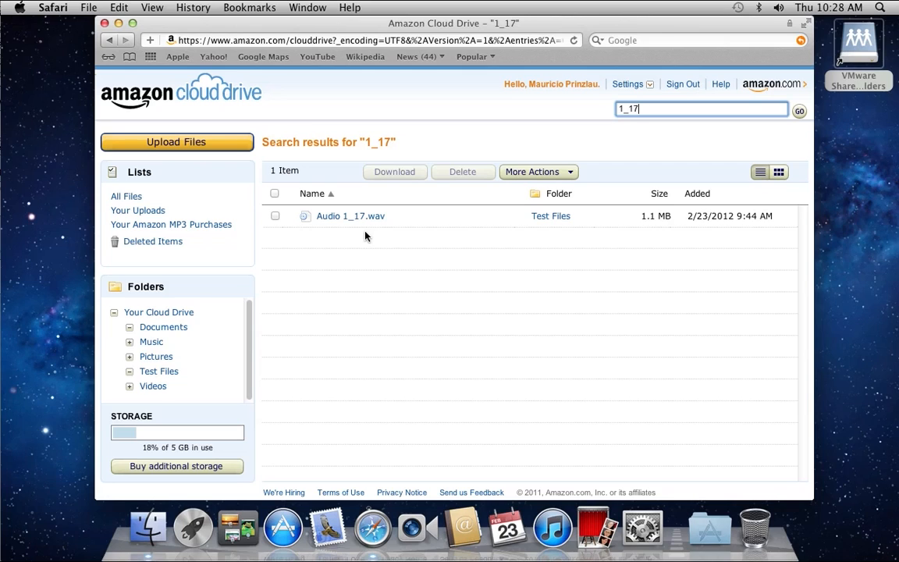
mouse_move(406, 231)
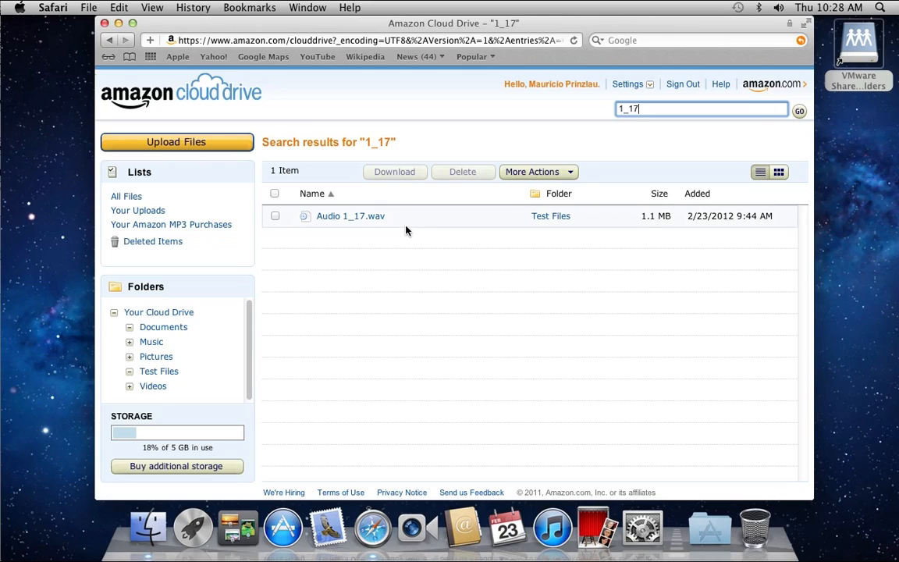
mouse_move(271, 210)
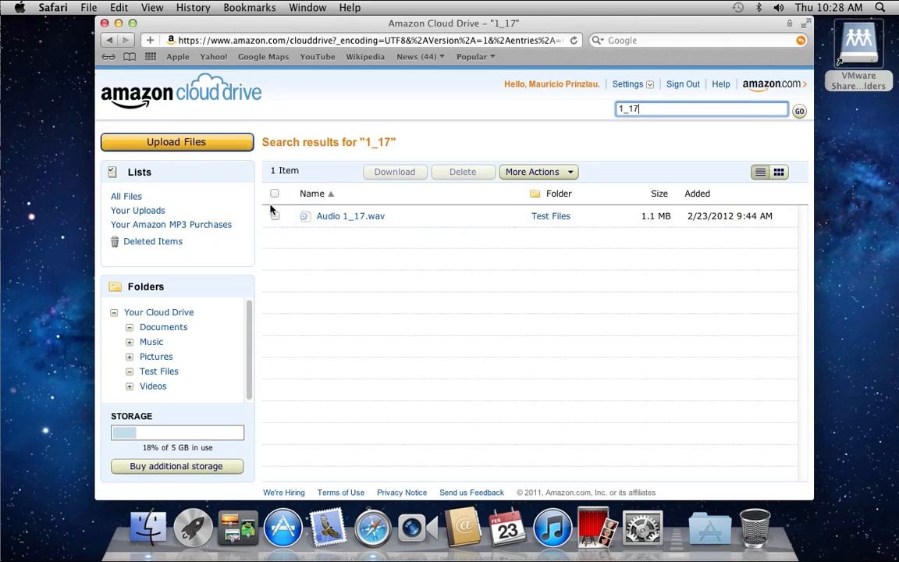
left_click(275, 215)
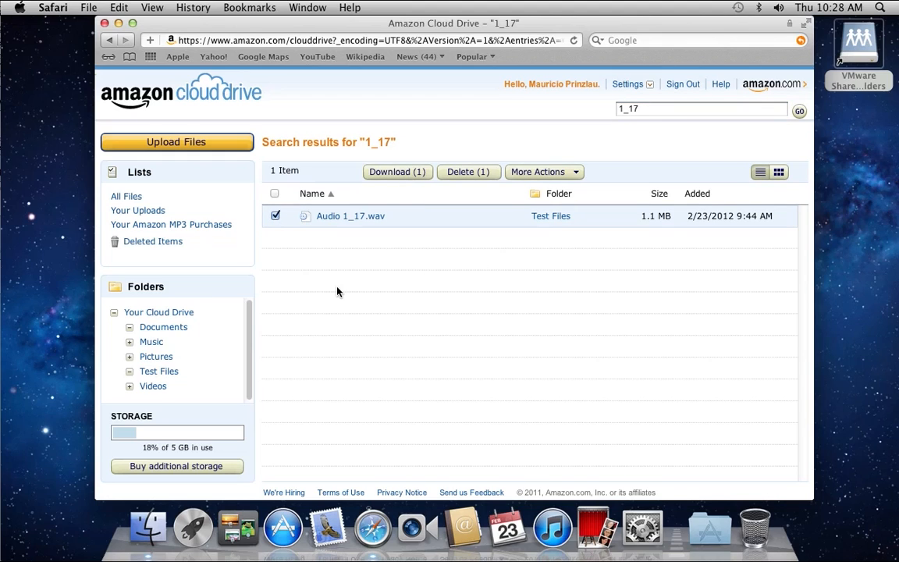
mouse_move(262, 100)
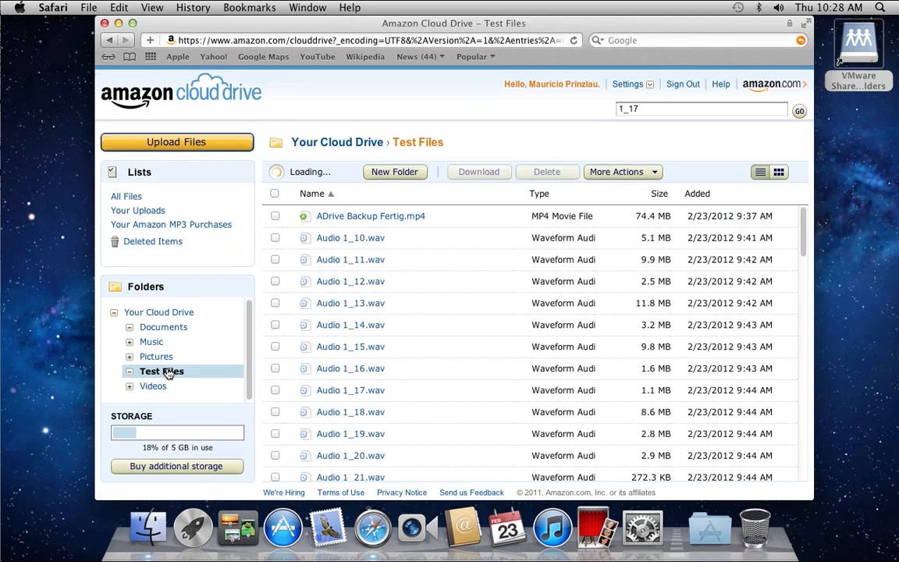
- Check ADrive Backup Fertig.mp4, Audio 1_10.wav and Audio 1_11.wav, scrolling through the 69-item list and back
left_click(275, 238)
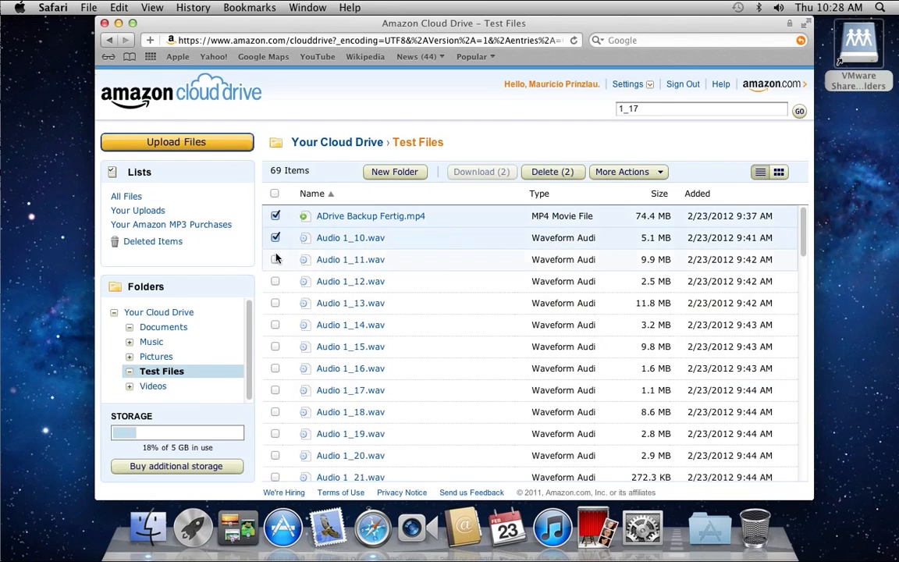
left_click(275, 259)
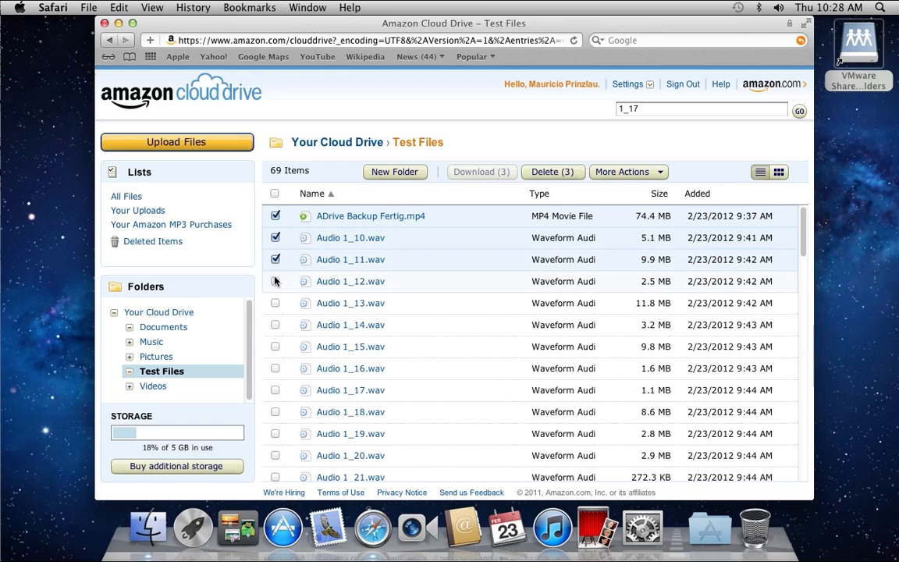
left_click(481, 172)
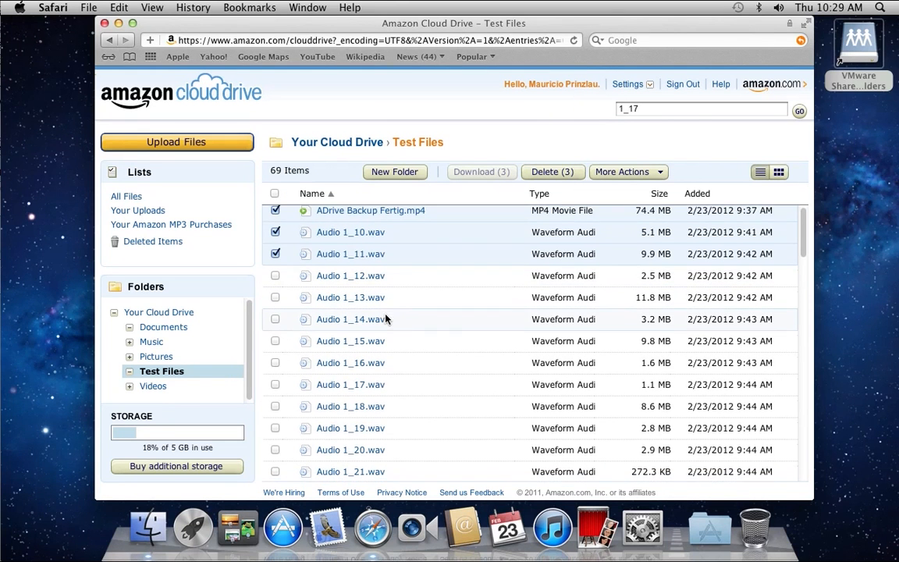
scroll("down", 3)
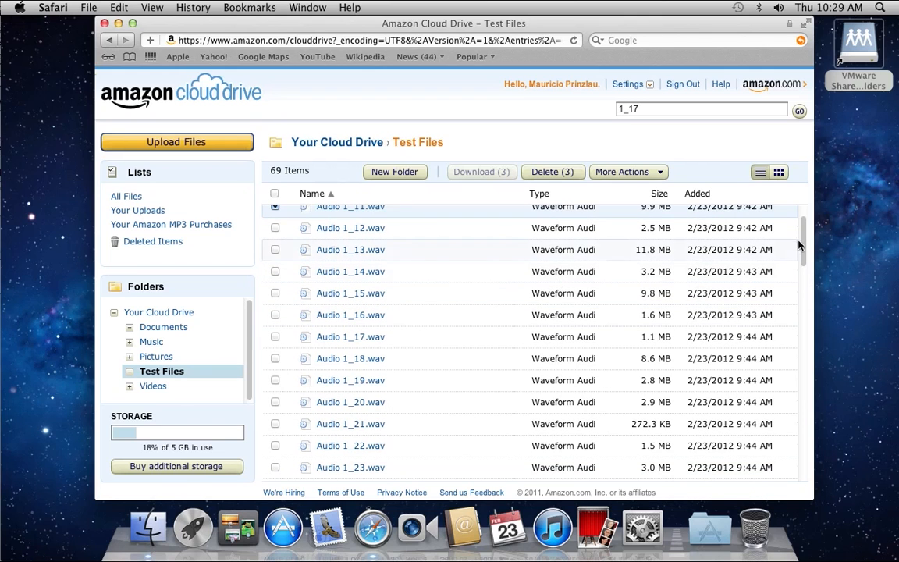
scroll("down", 3)
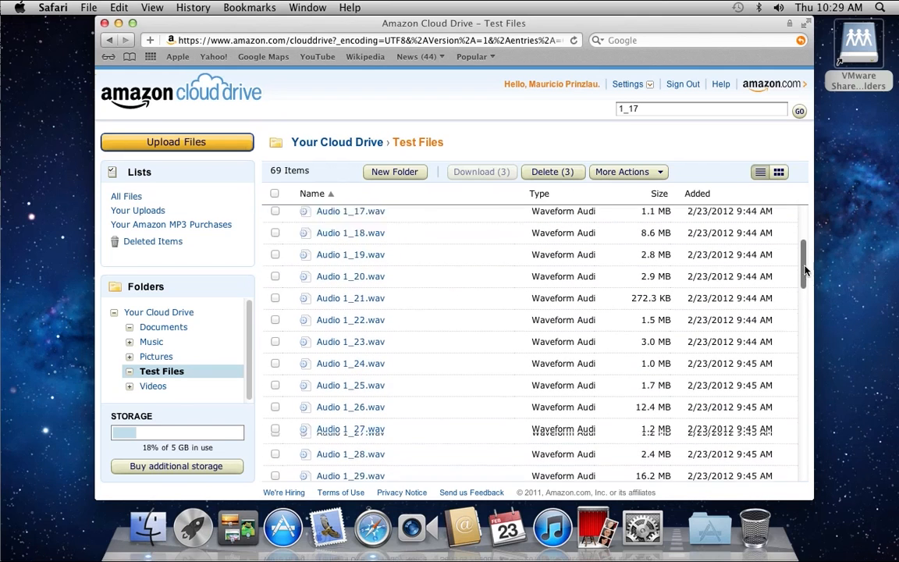
scroll("down", 3)
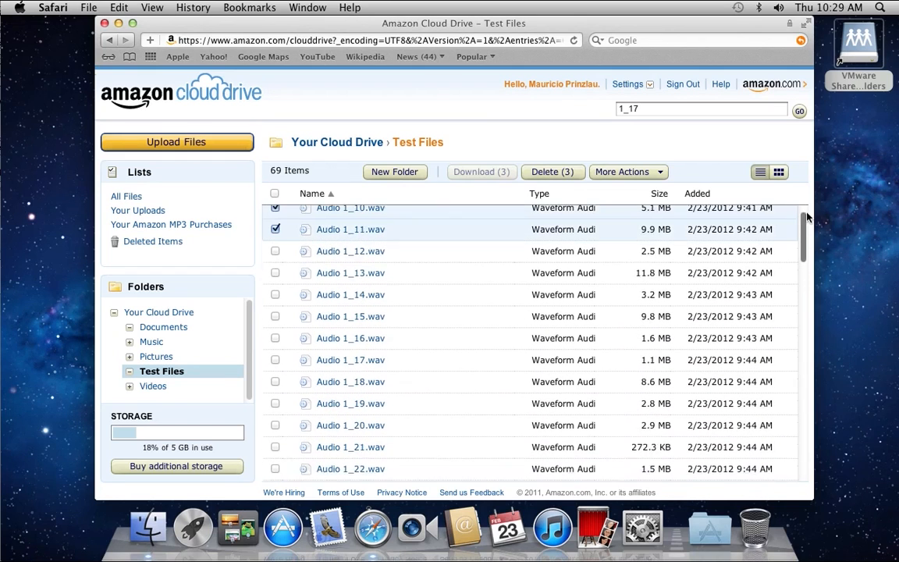
scroll("up", 3)
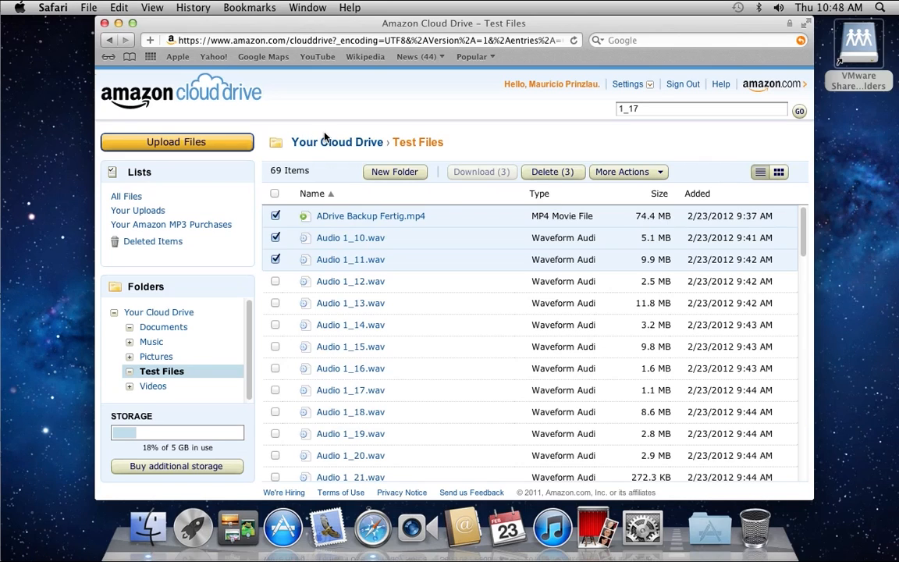
mouse_move(287, 156)
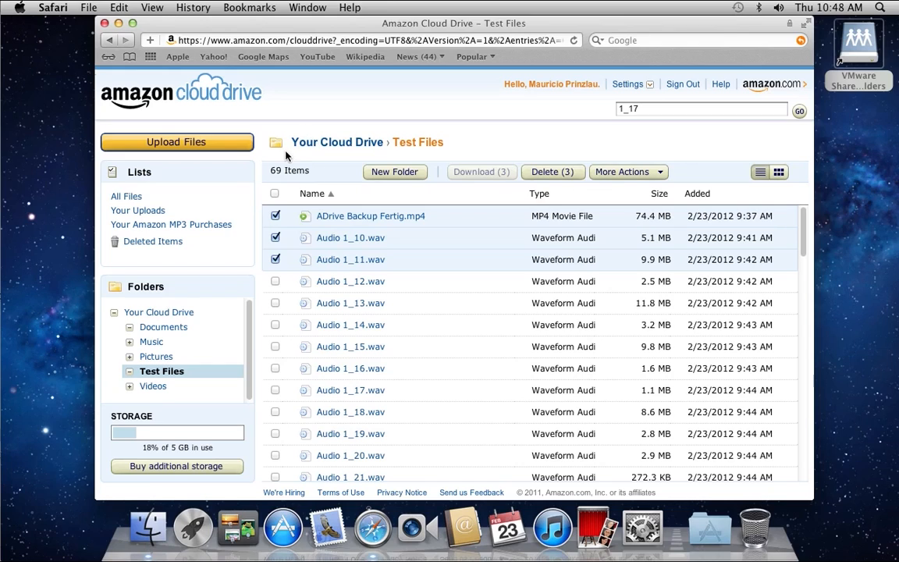
mouse_move(209, 228)
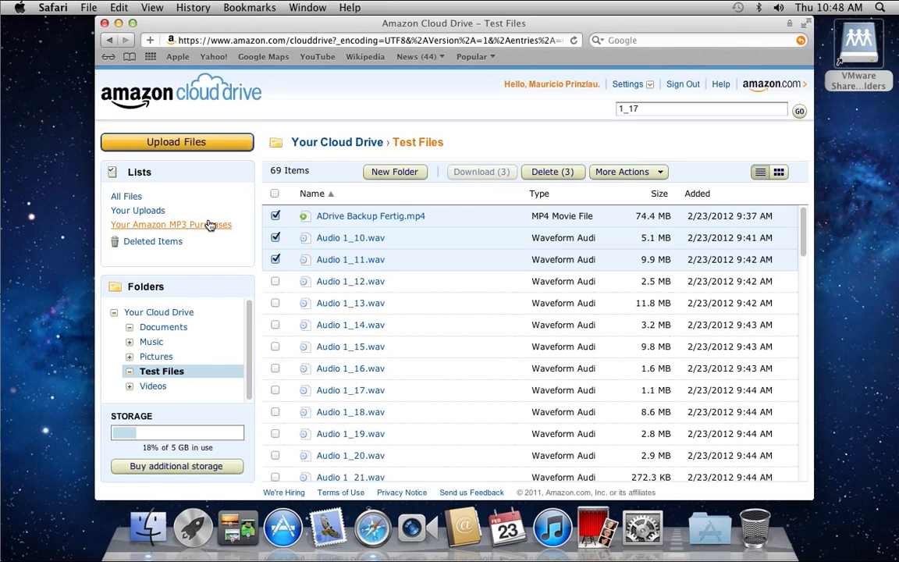
mouse_move(197, 241)
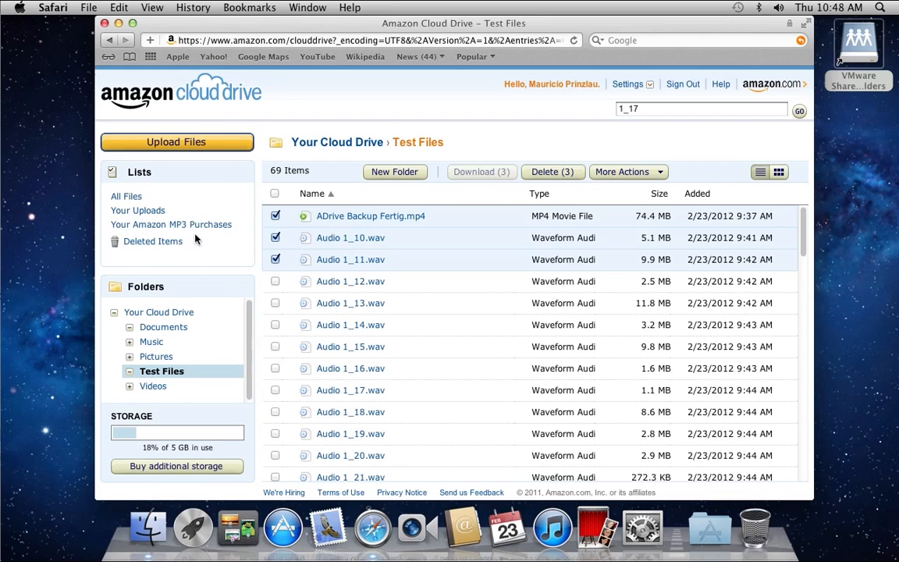
- View the empty Amazon MP3 purchases list, go to the Amazon MP3 store and launch Cloud Player
left_click(172, 225)
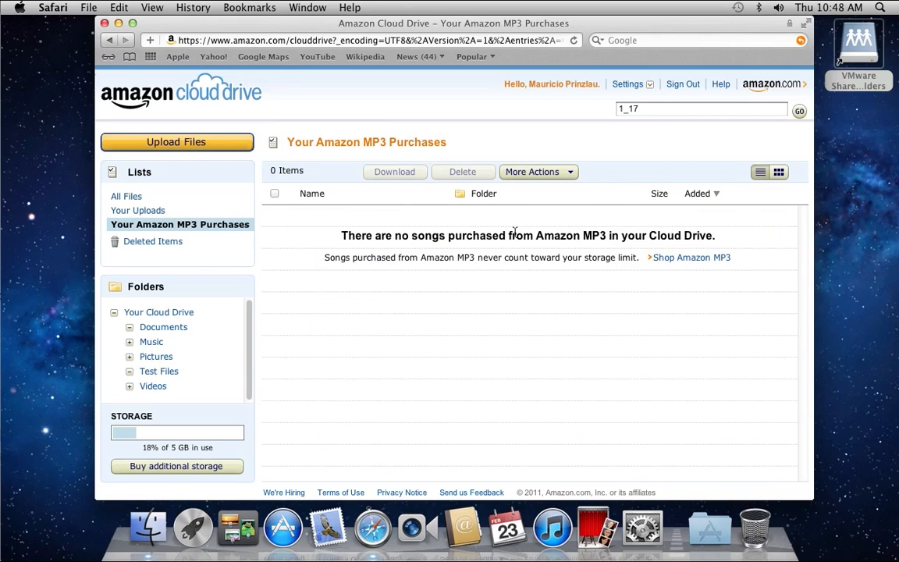
mouse_move(692, 267)
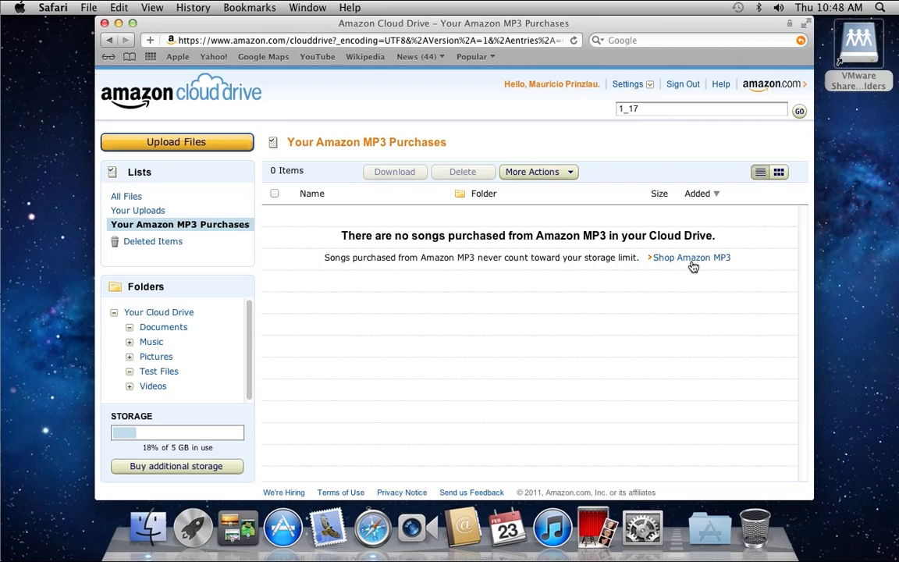
left_click(689, 256)
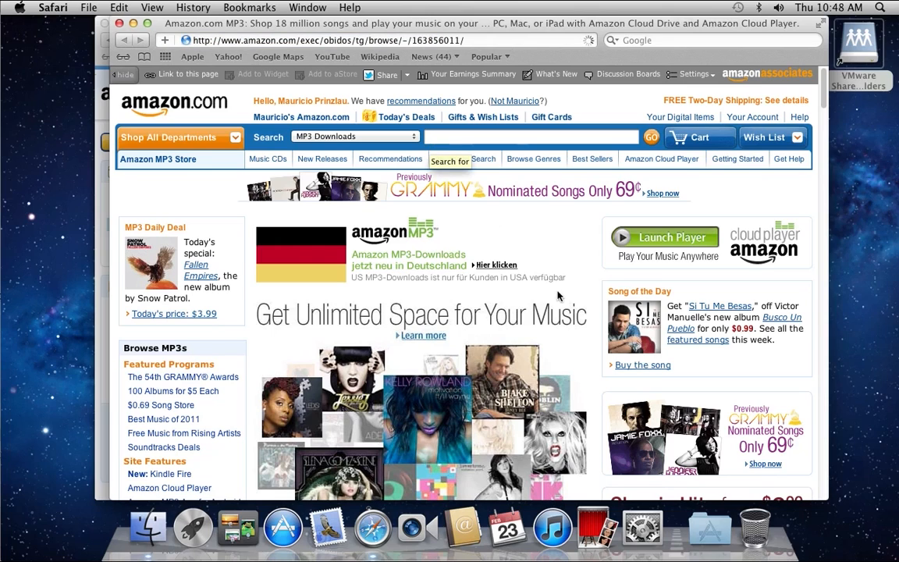
scroll("down", 3)
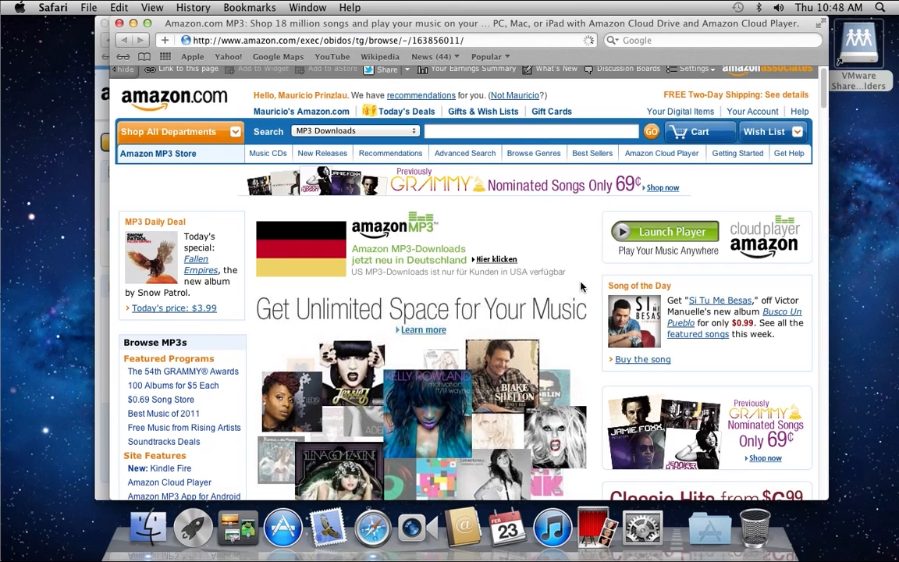
mouse_move(643, 240)
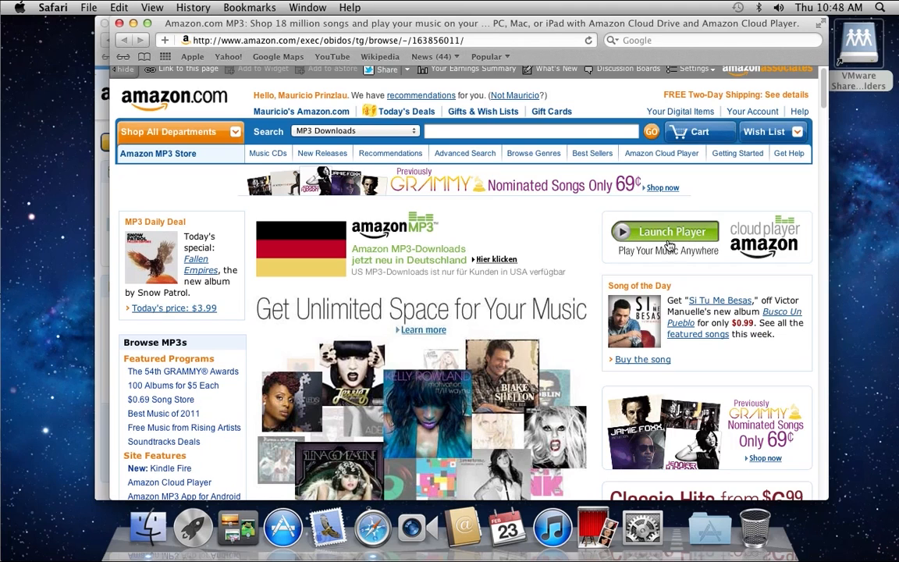
left_click(665, 231)
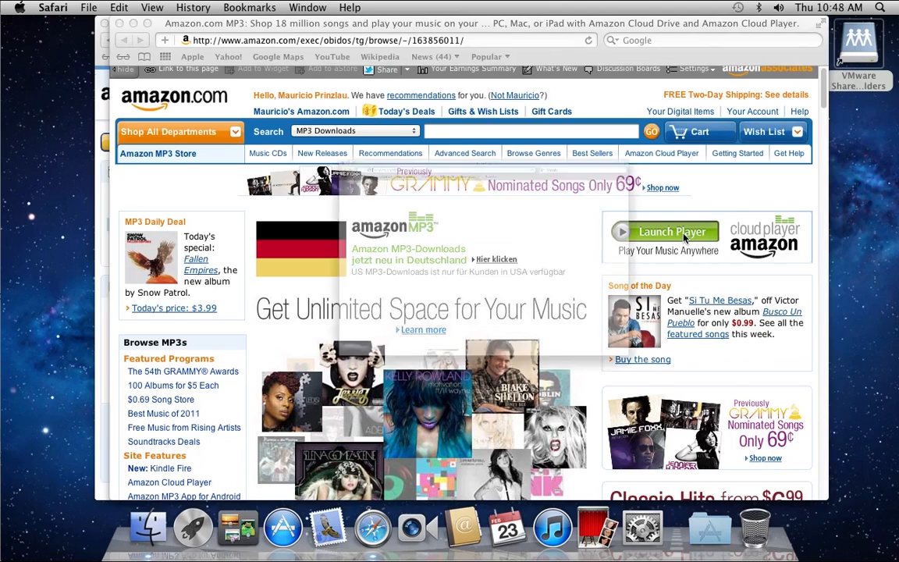
- Dismiss the For U.S. Customers Only notice by closing the Cloud Player window
left_click(664, 231)
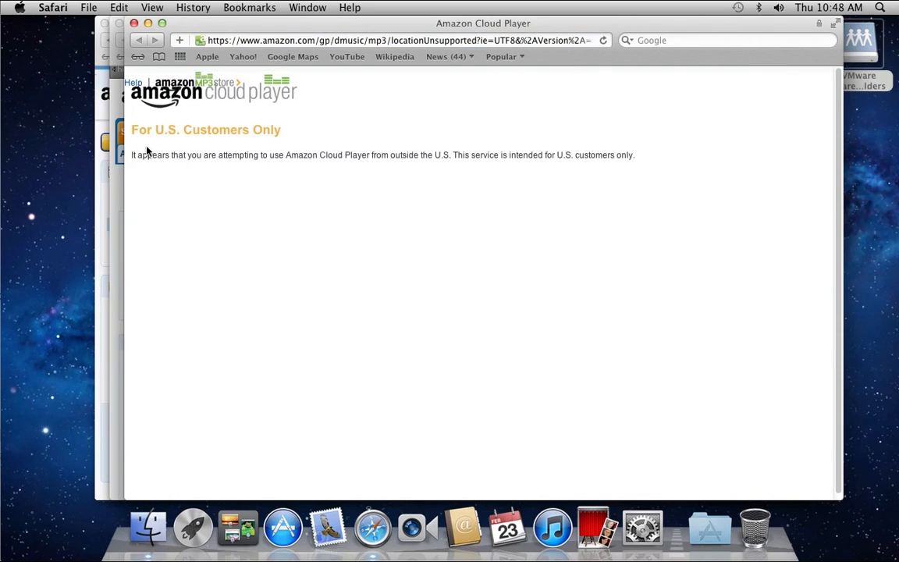
mouse_move(287, 138)
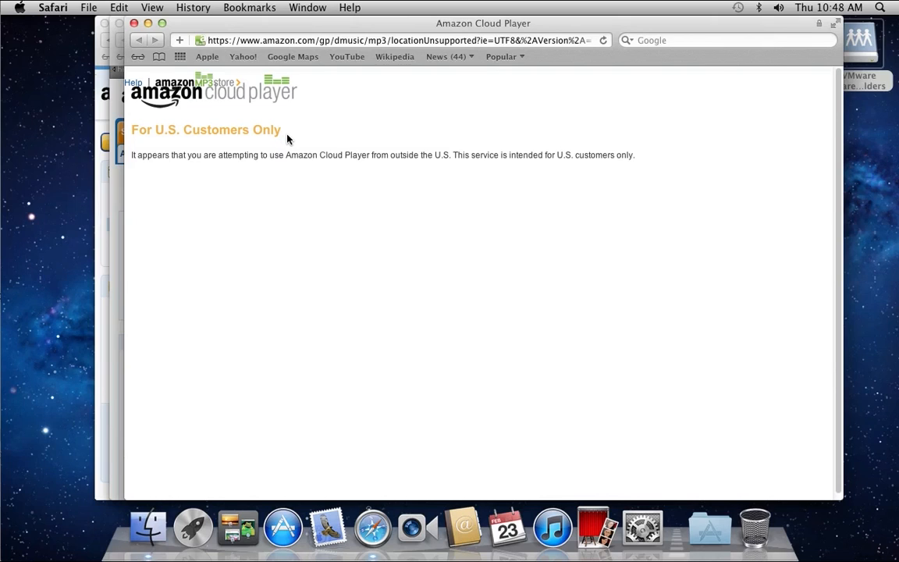
mouse_move(268, 168)
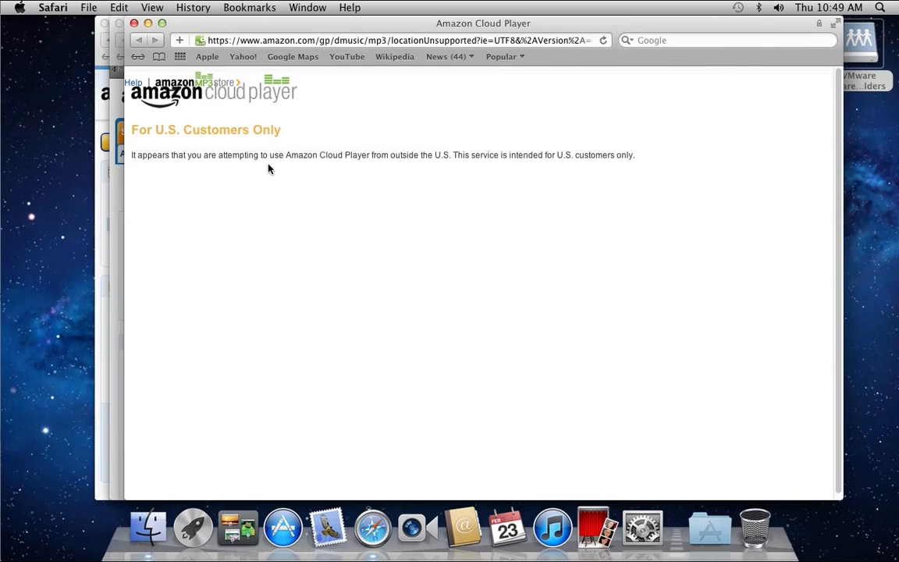
mouse_move(187, 143)
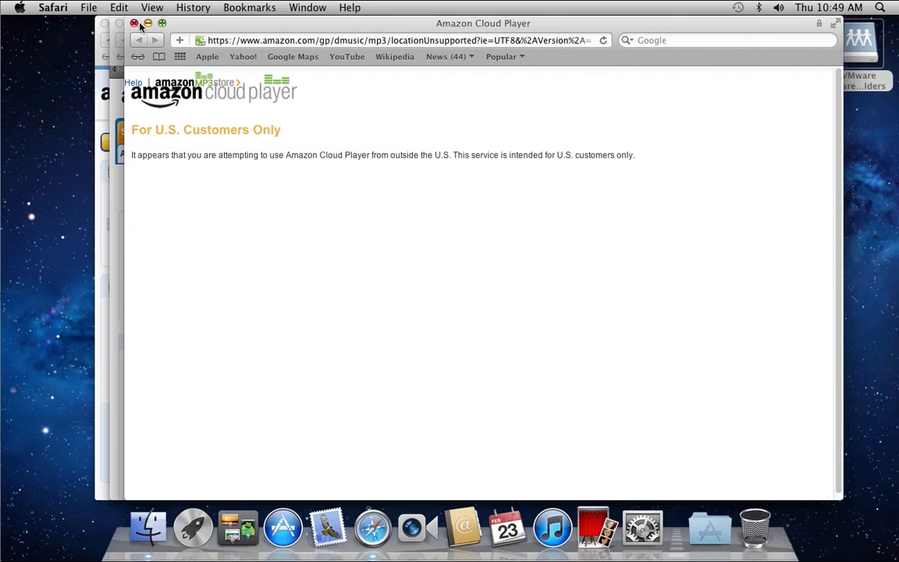
left_click(123, 41)
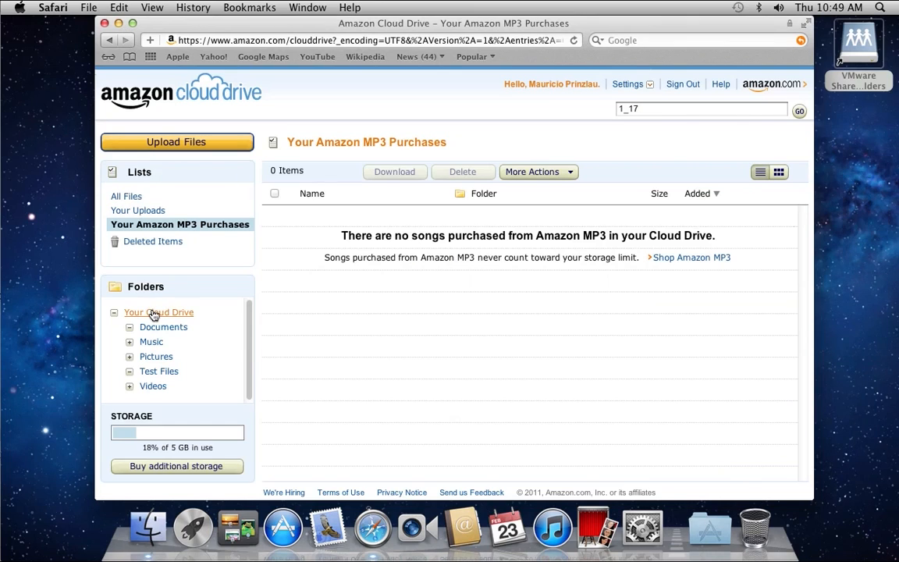
- Return to Your Cloud Drive root listing Documents, Music, Pictures, Test Files (69 items) and Videos
left_click(159, 312)
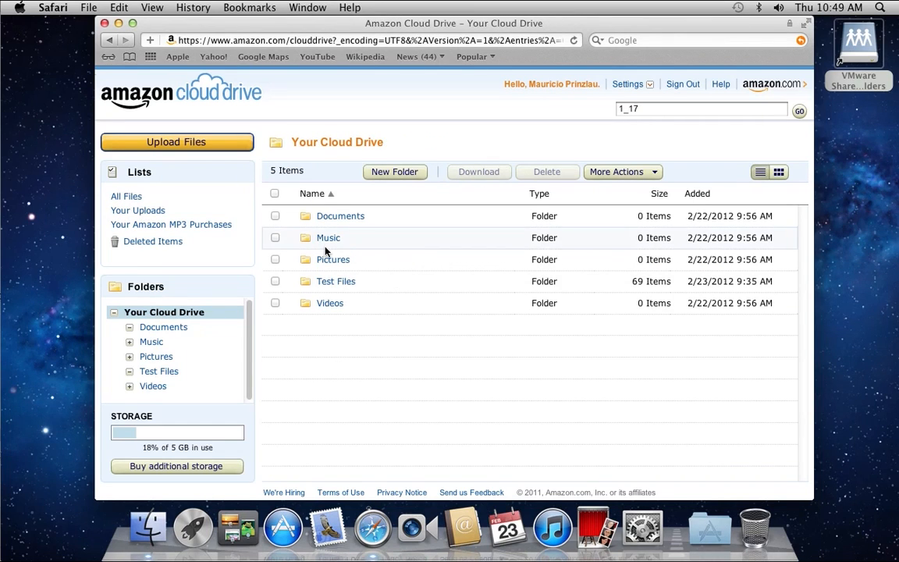
mouse_move(374, 273)
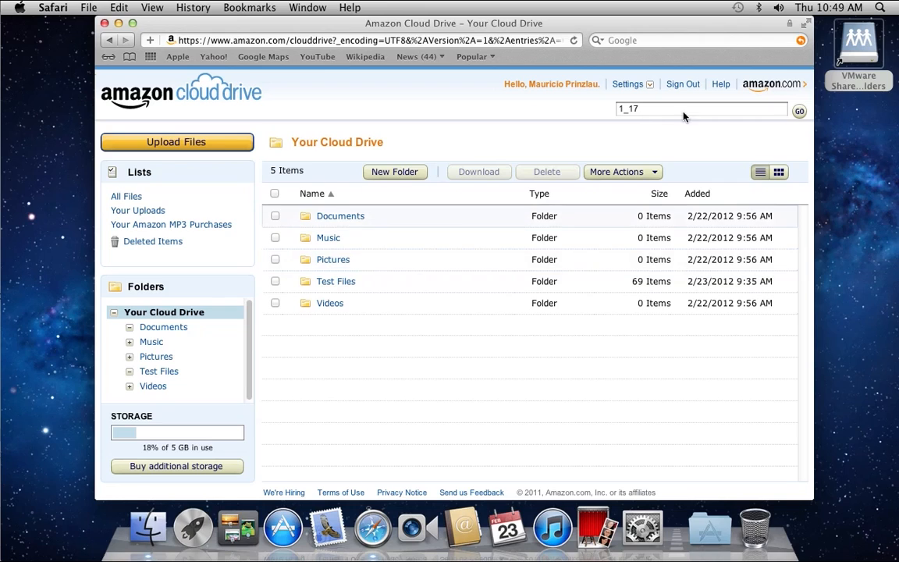
mouse_move(710, 16)
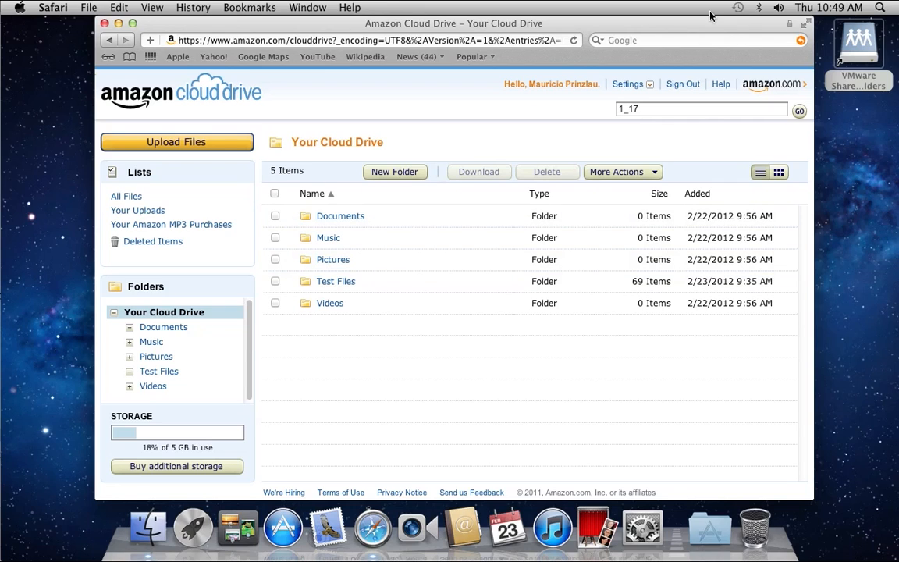